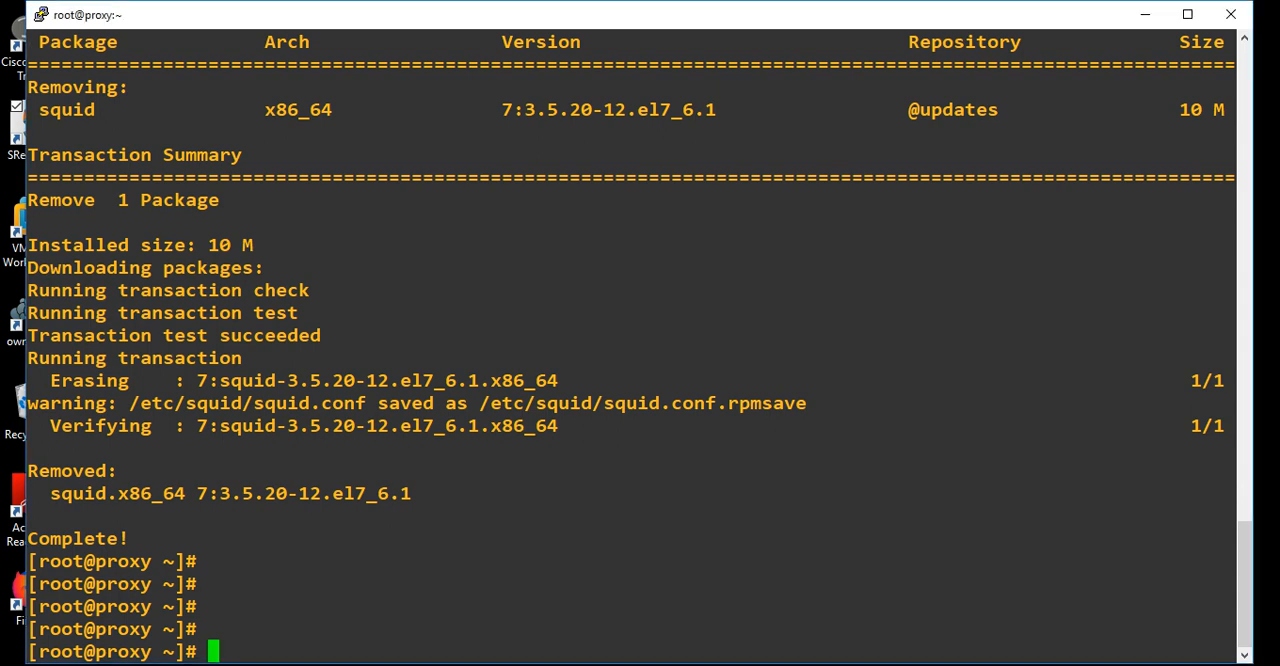
mouse_move(911, 586)
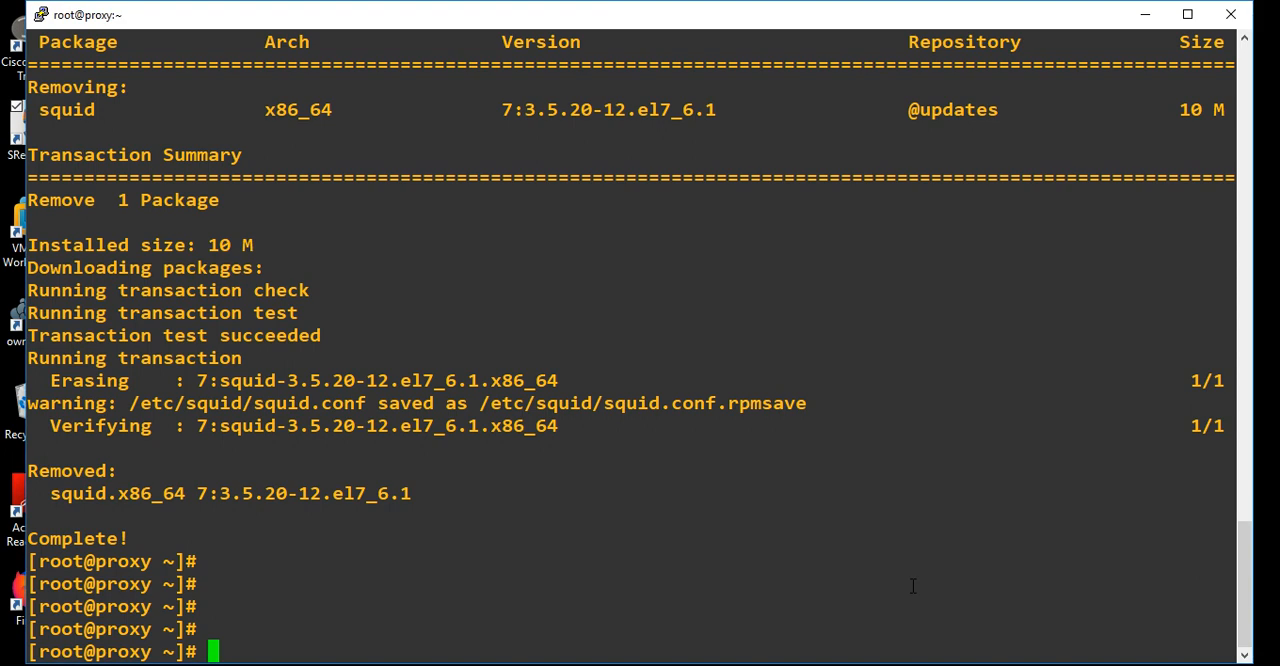
Reinstall squid with 'yum install squid -y' and wait for 'Complete!'.
scroll("down", 3)
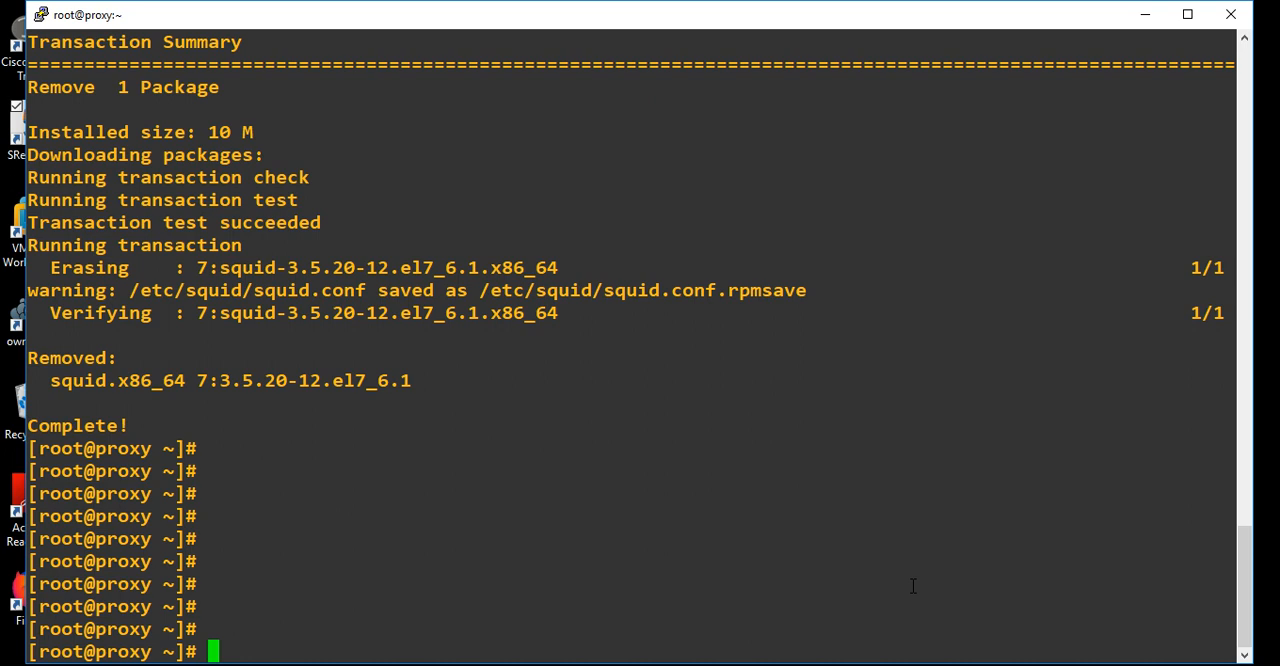
type("y")
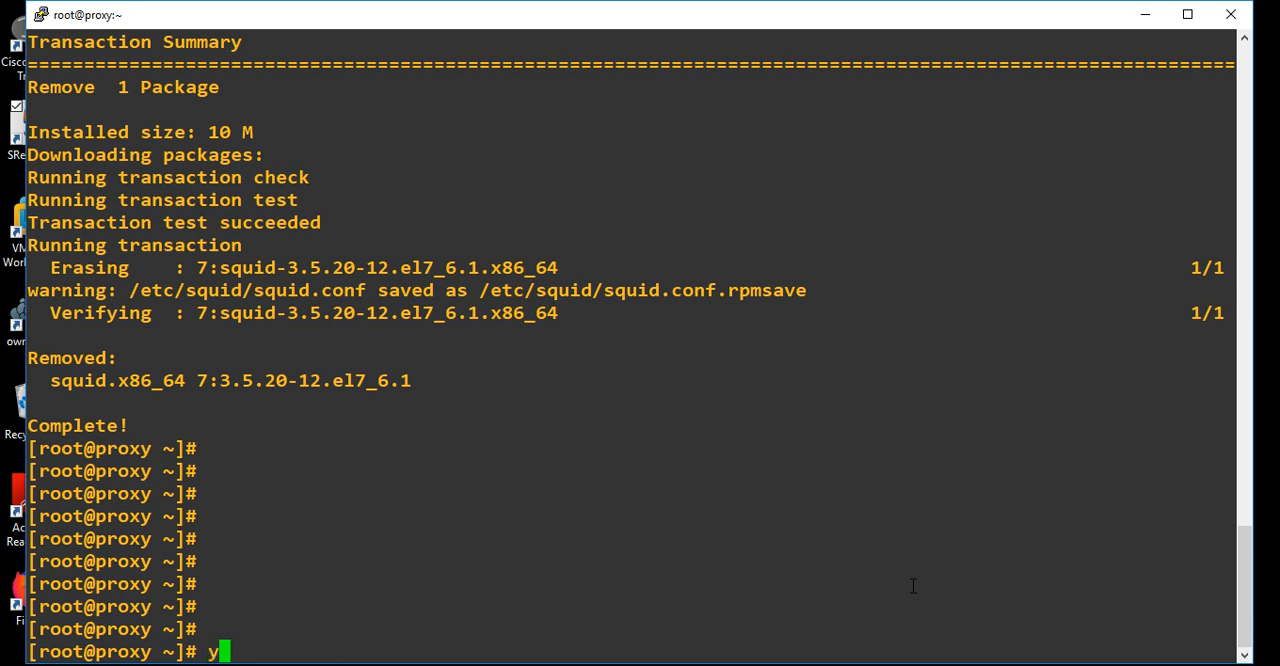
type("um install")
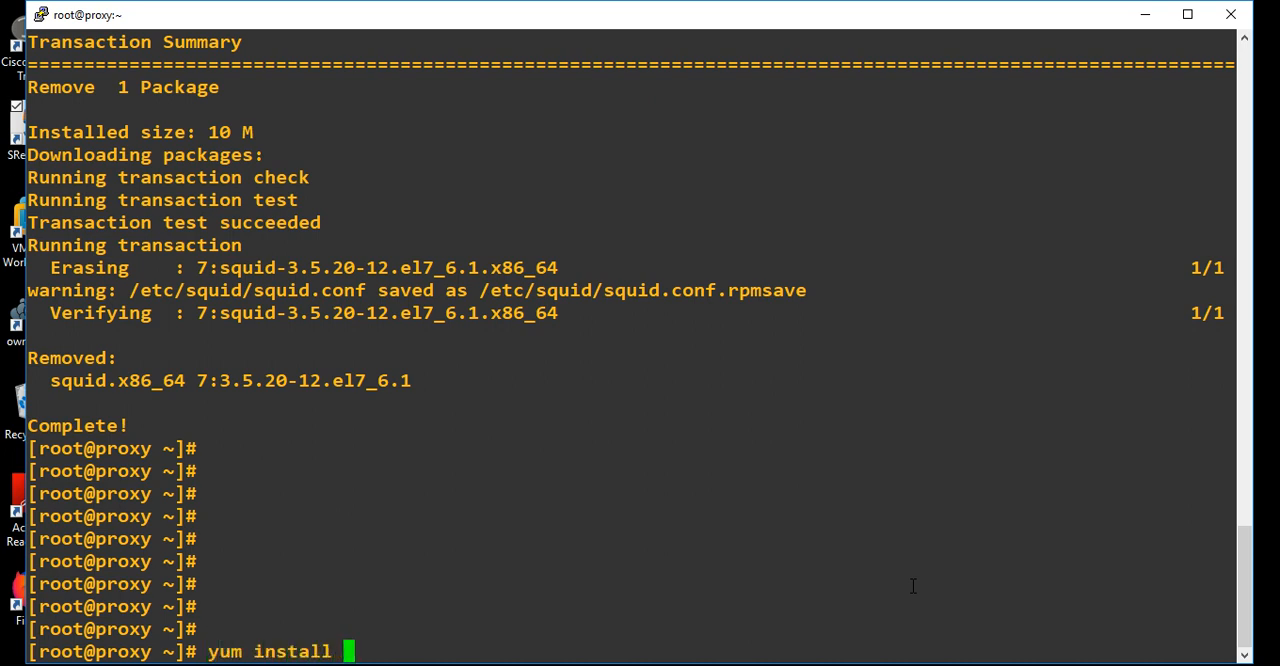
type("squid -")
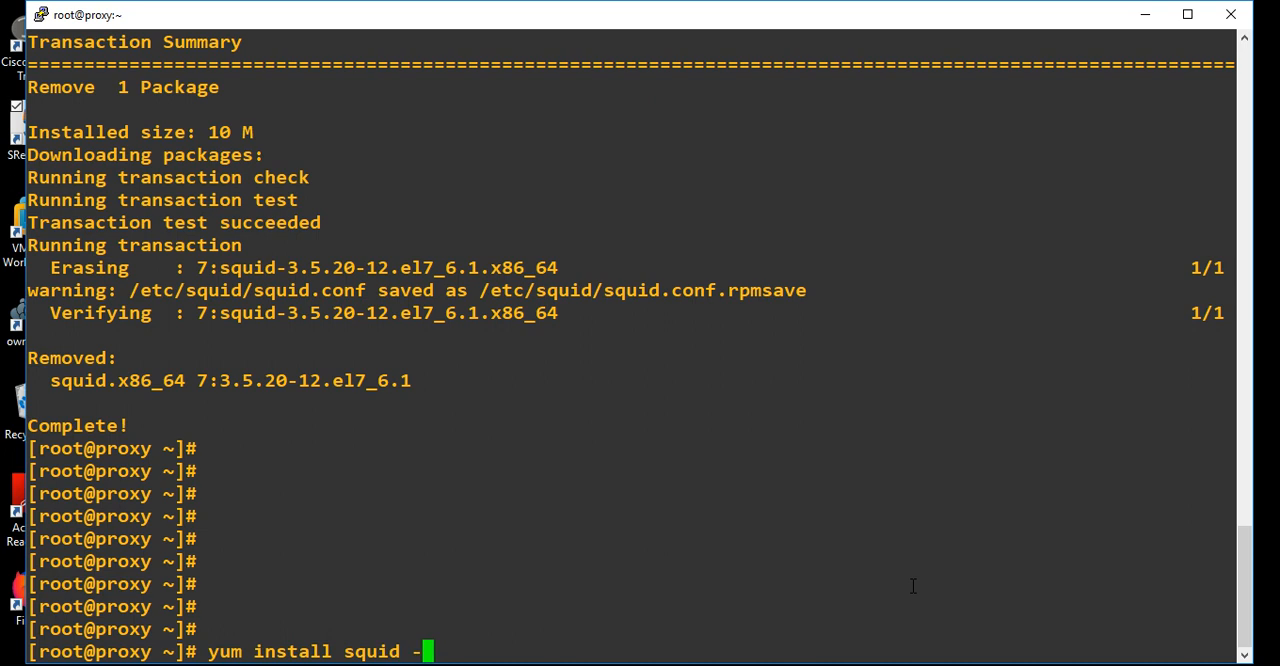
key("enter")
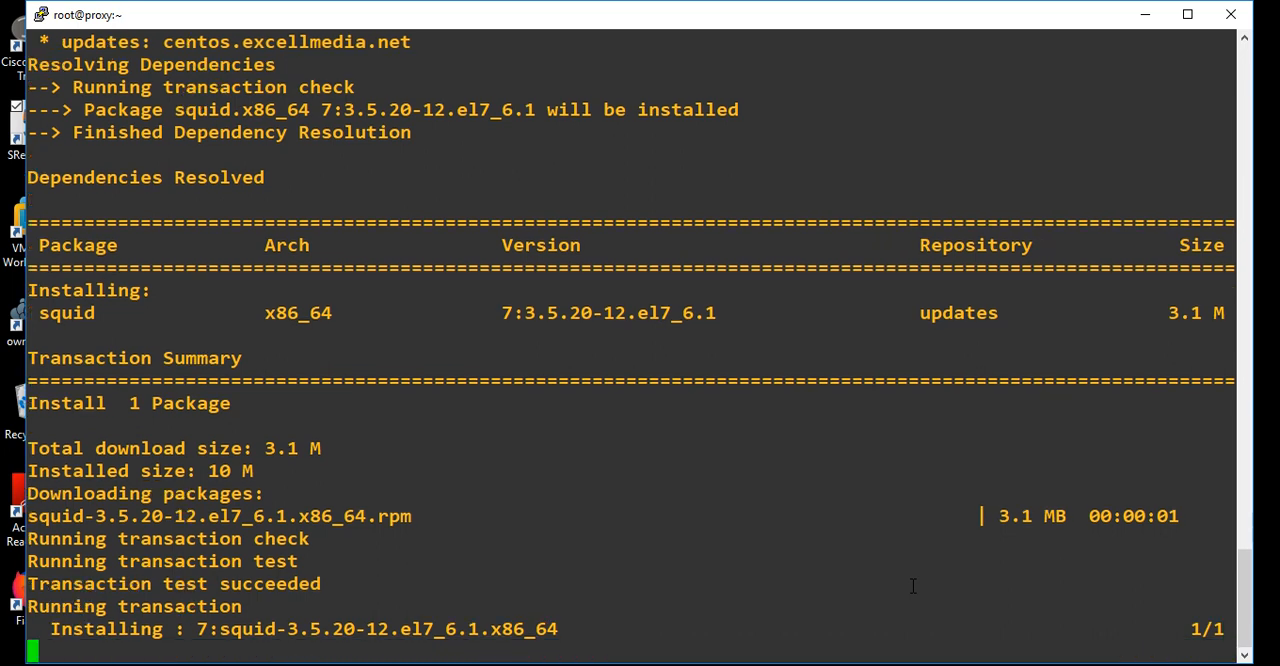
scroll("down", 3)
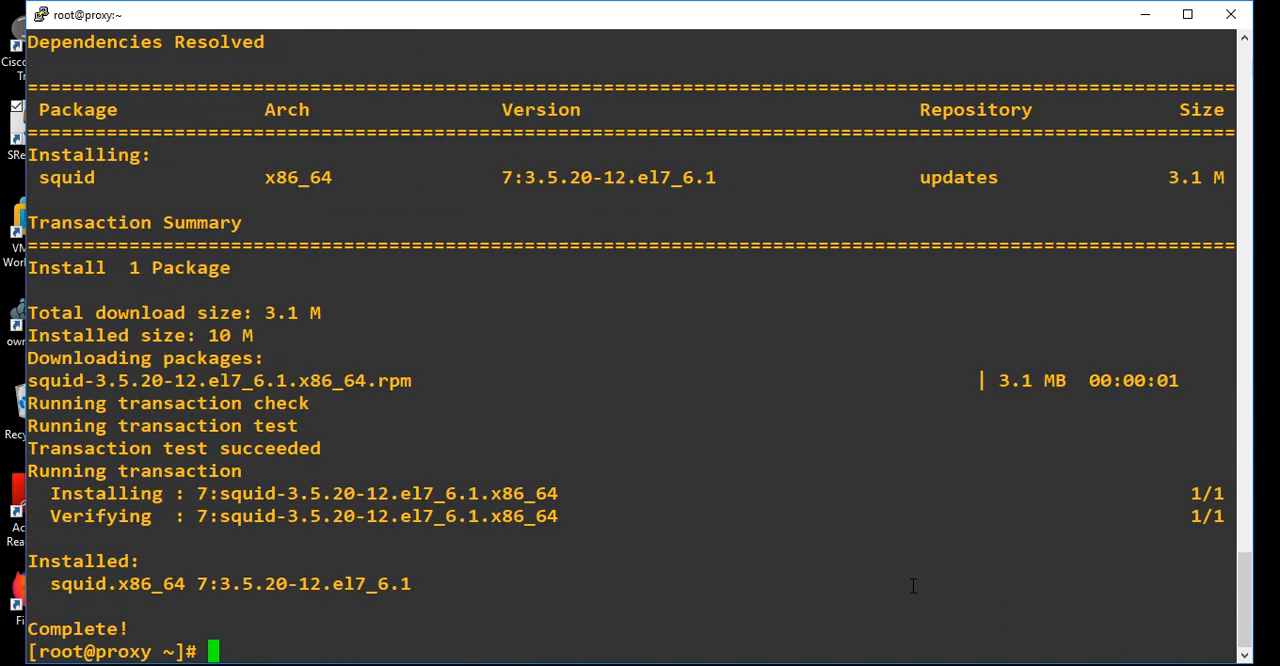
key("enter")
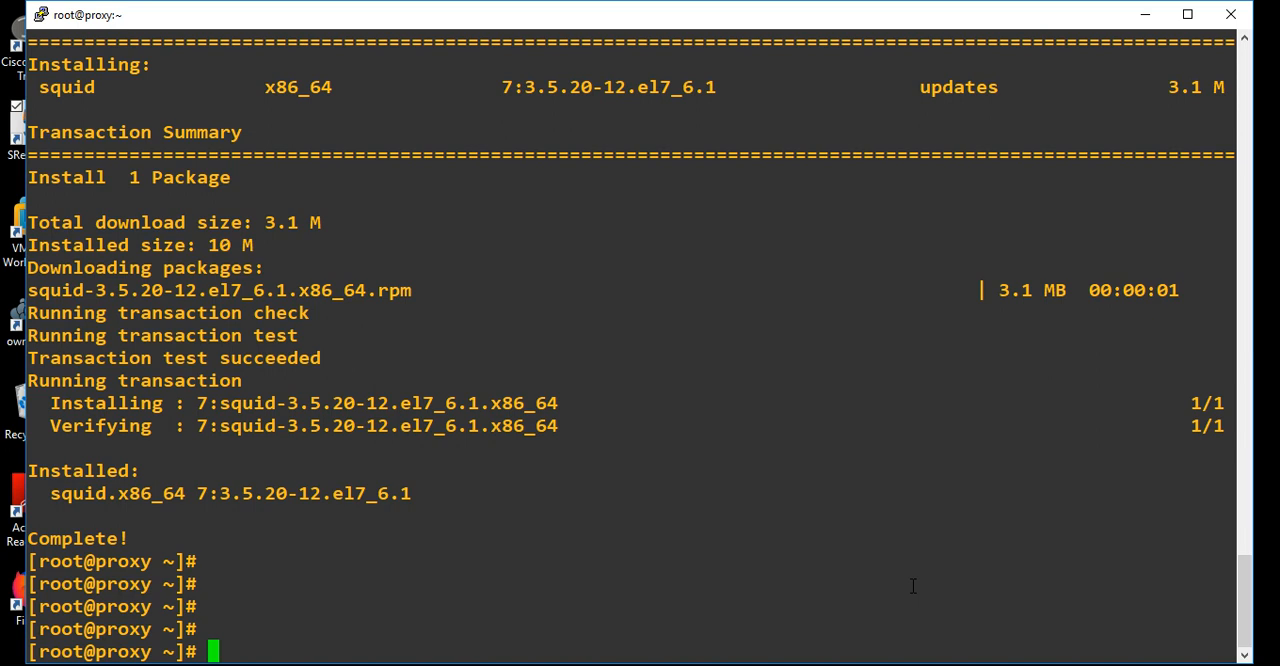
type("vi /etc/")
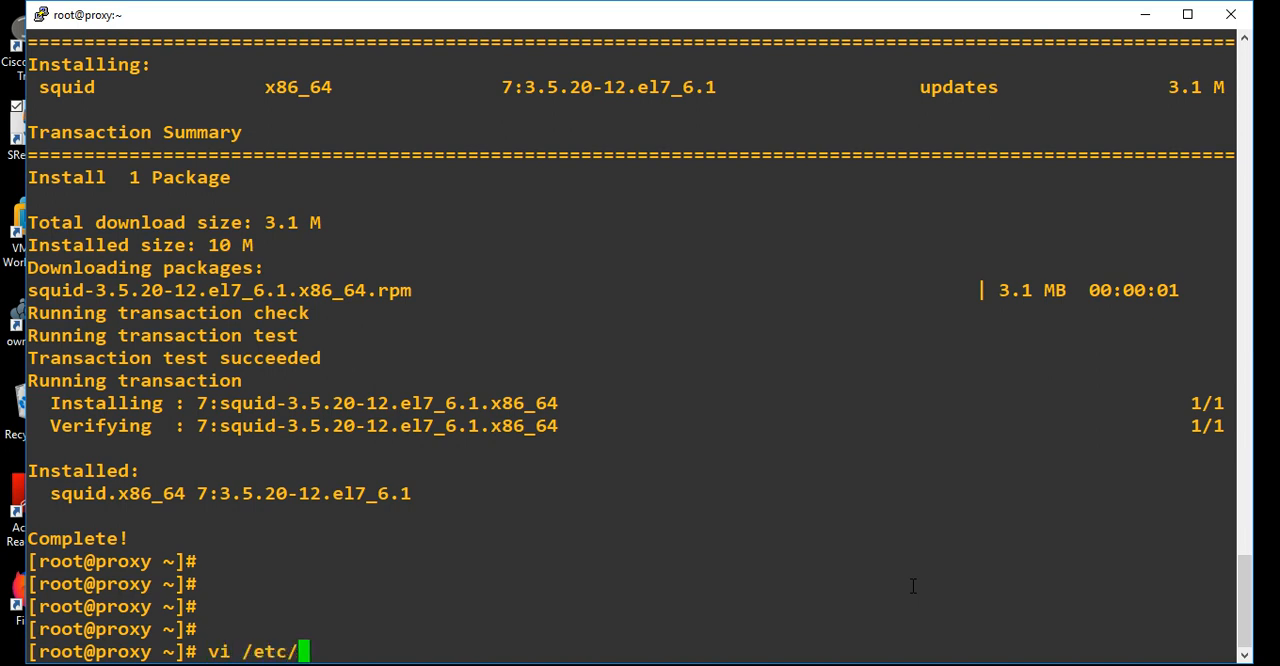
type("squid/")
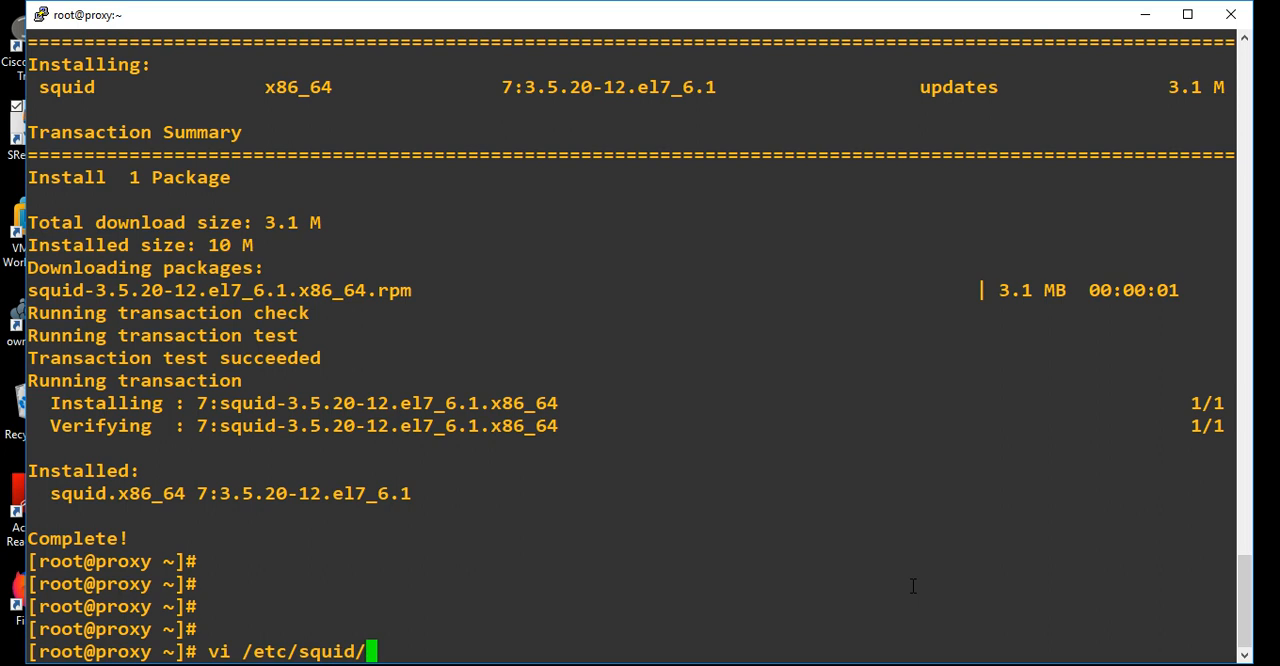
type("black")
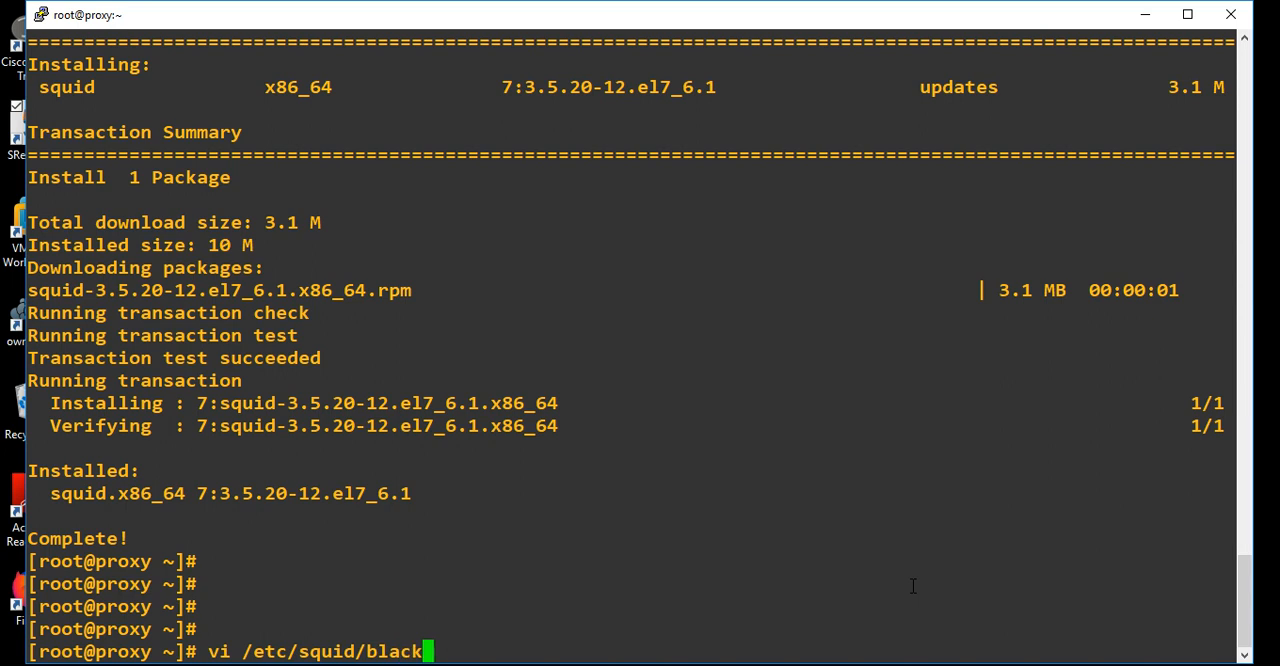
type("isted_")
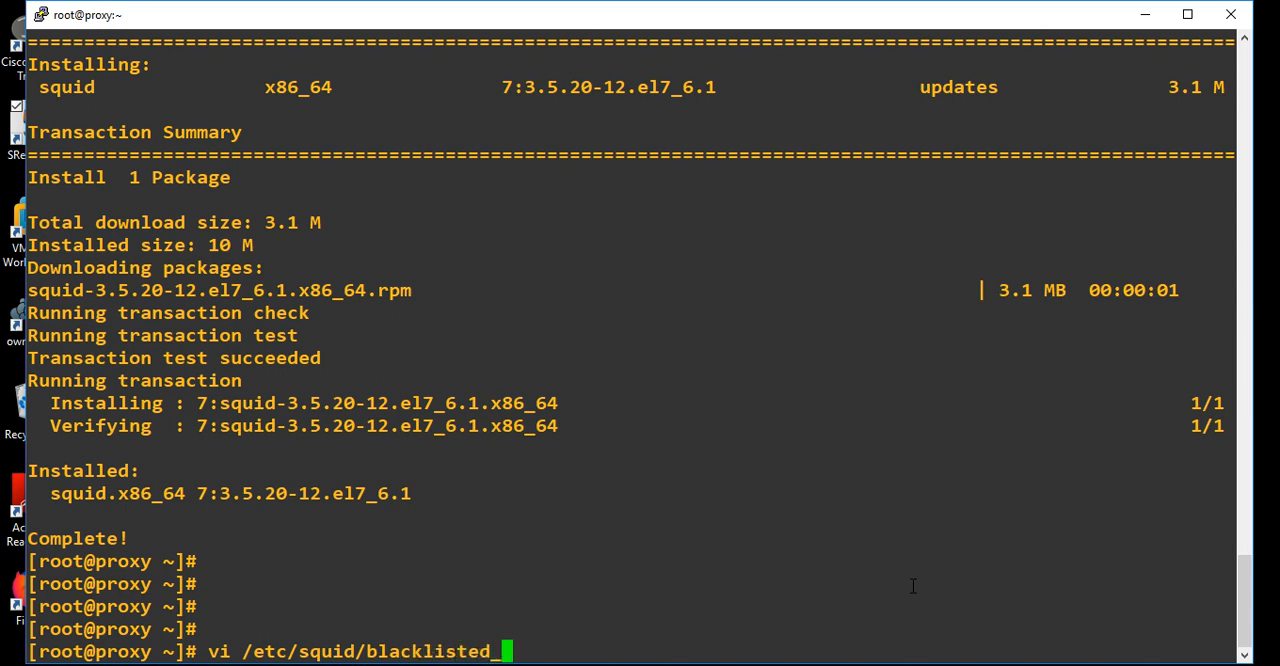
type("sites")
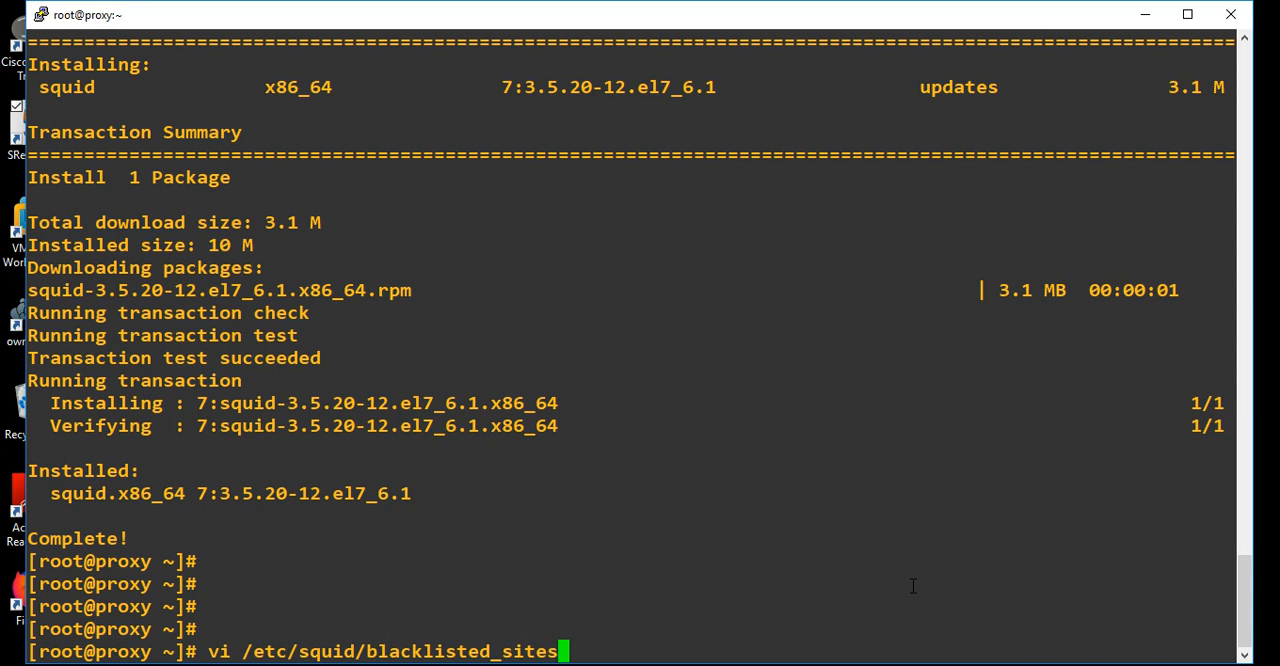
type(".a")
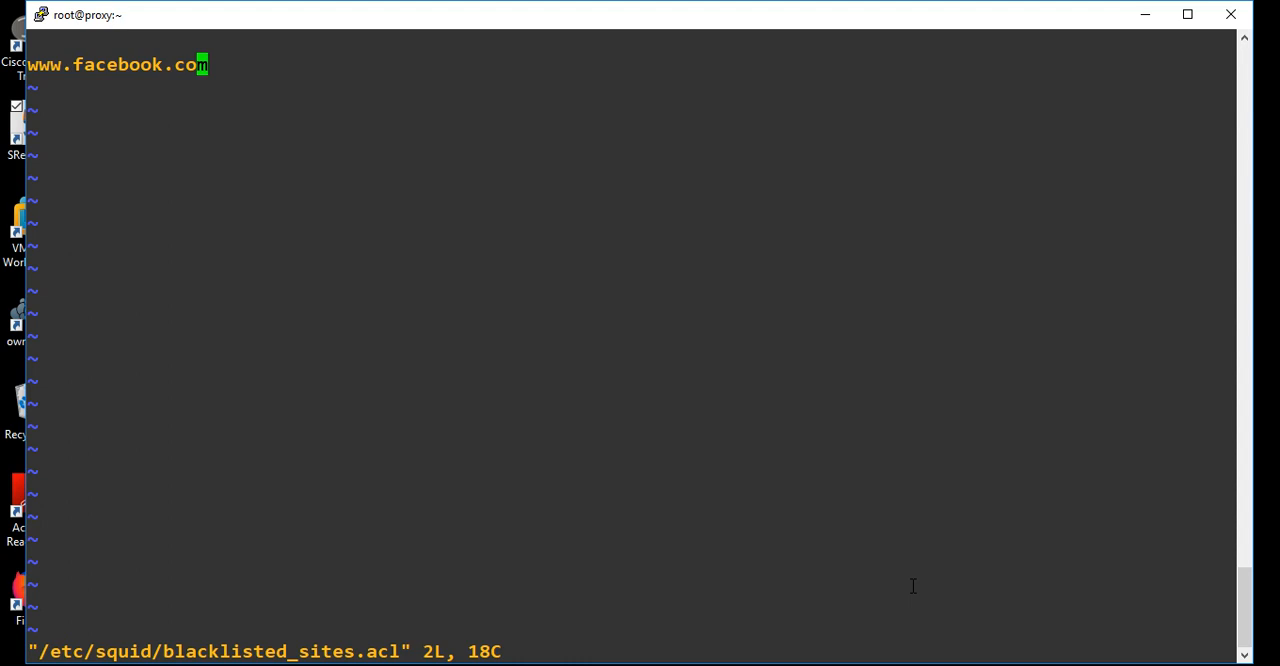
key("i")
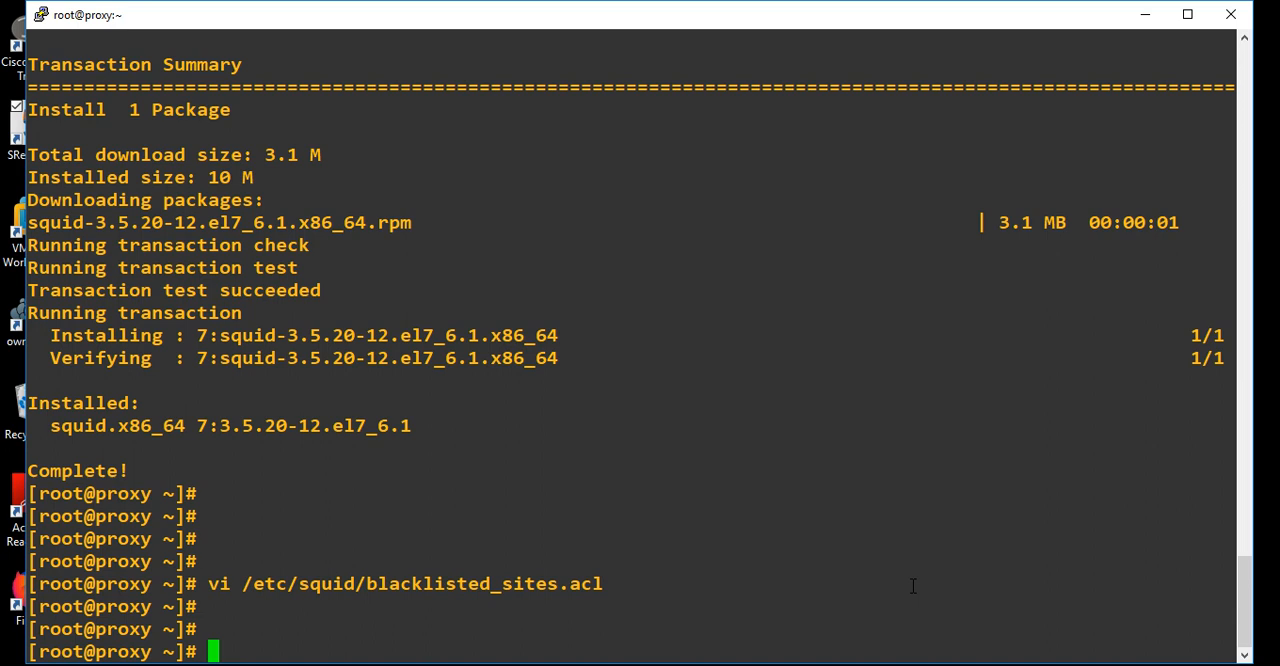
Open /etc/squid/squid.conf in vi at the ACL rules section.
type("vi /etc/")
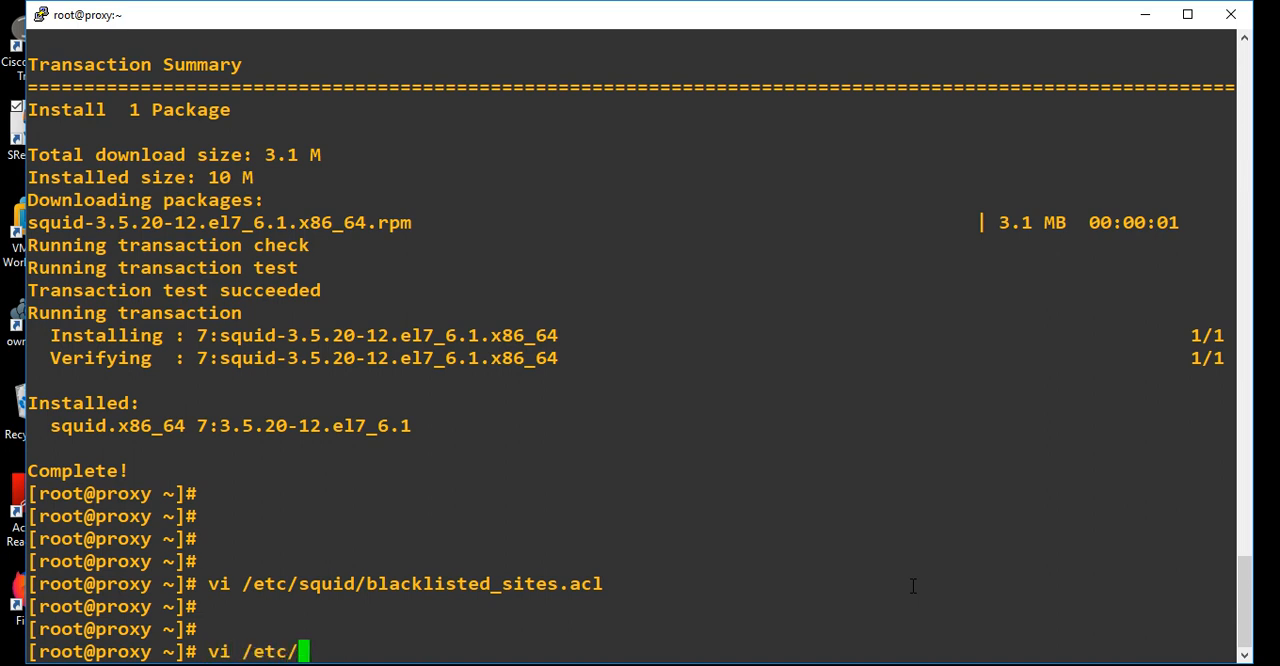
type("squid/")
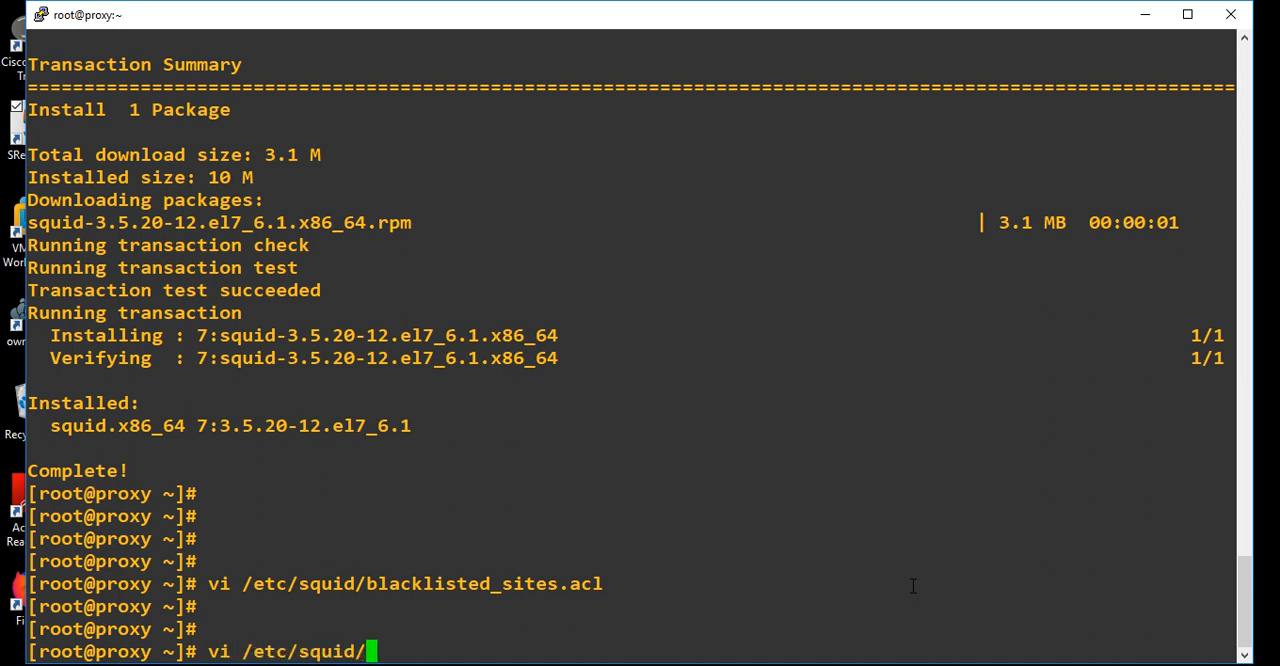
type("squid.conf")
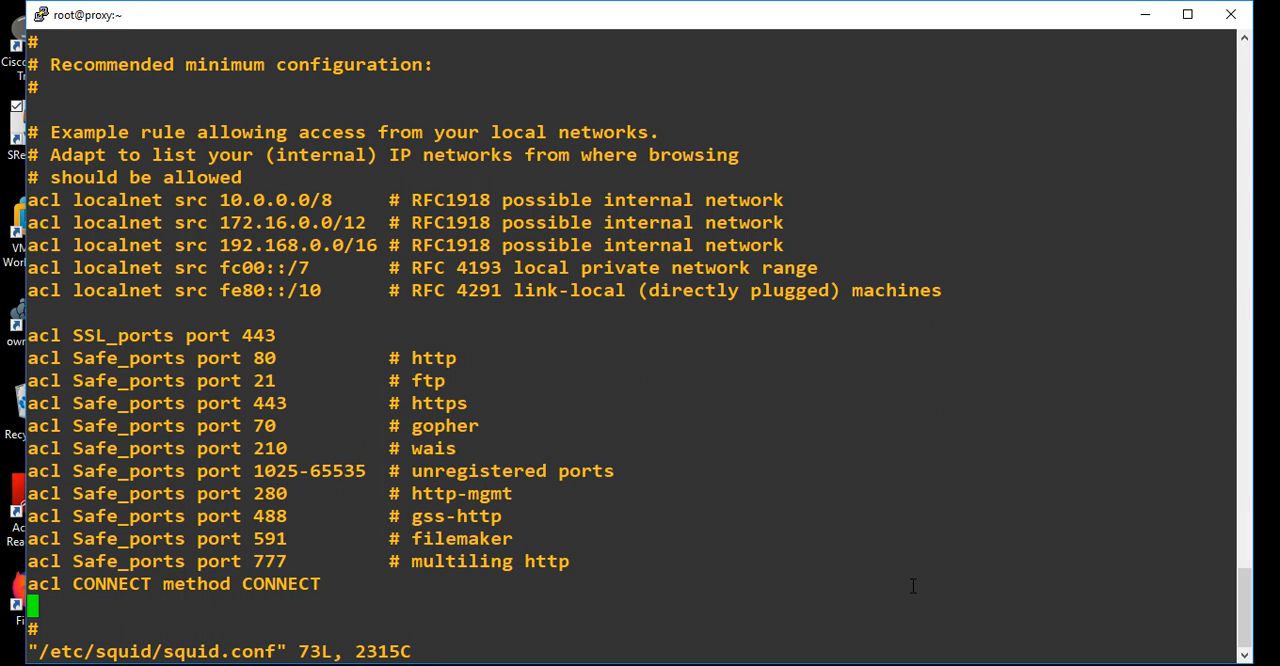
Add 'acl bad_urls dstdomain "/etc/squid/blacklisted_sites.acl"' after the CONNECT ACL.
key("i")
type("acl")
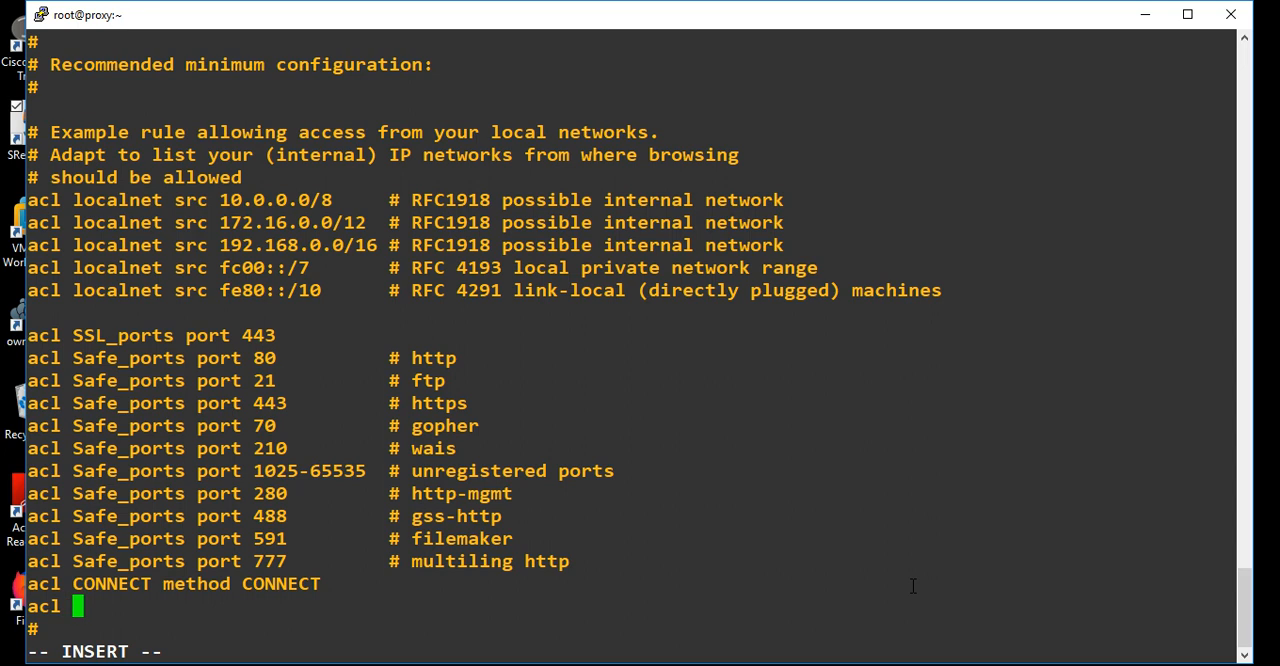
type("bad")
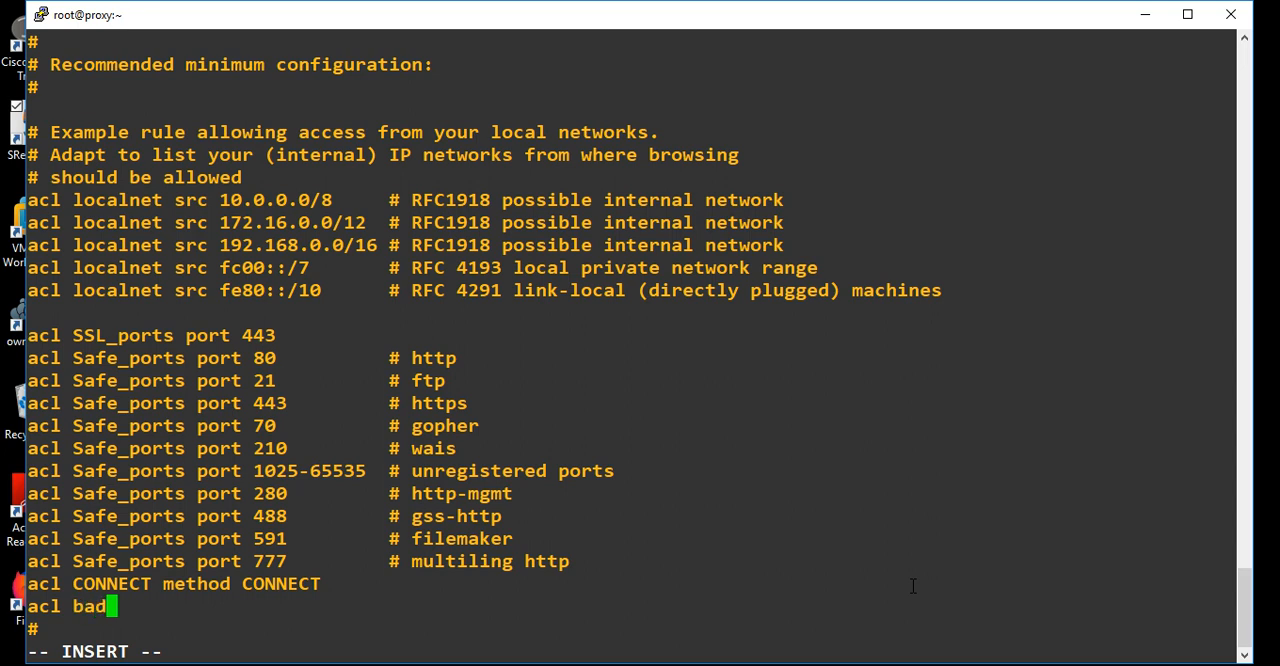
type("_urls")
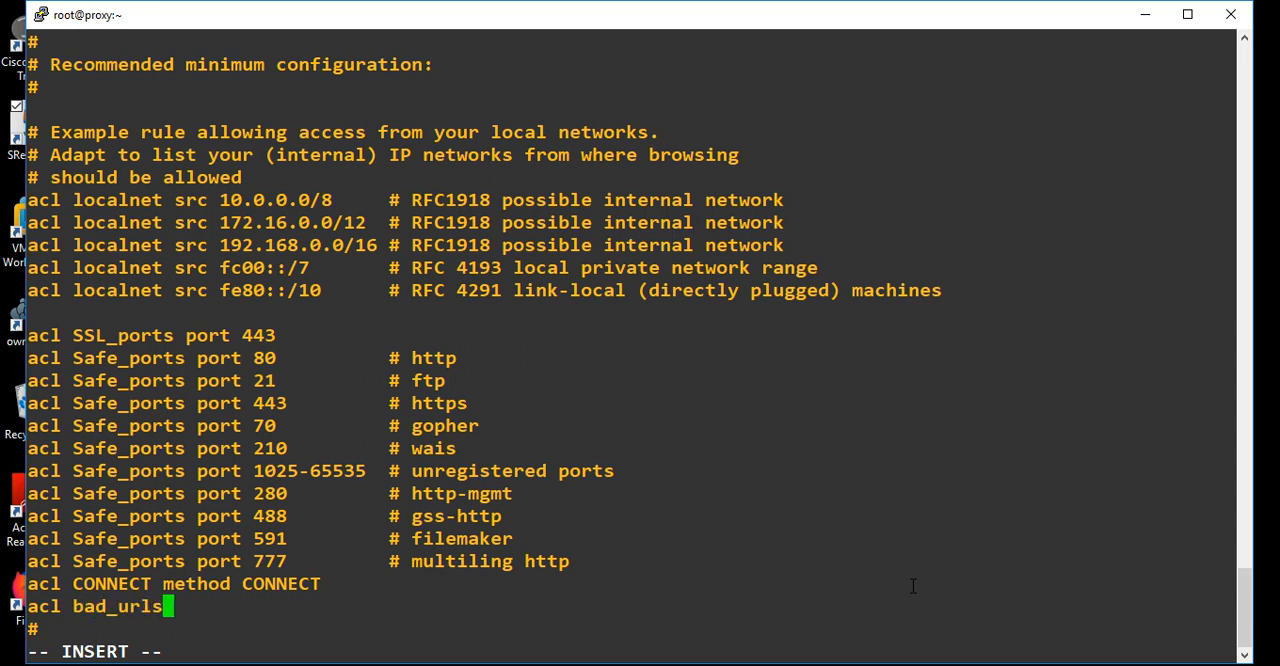
type("dst")
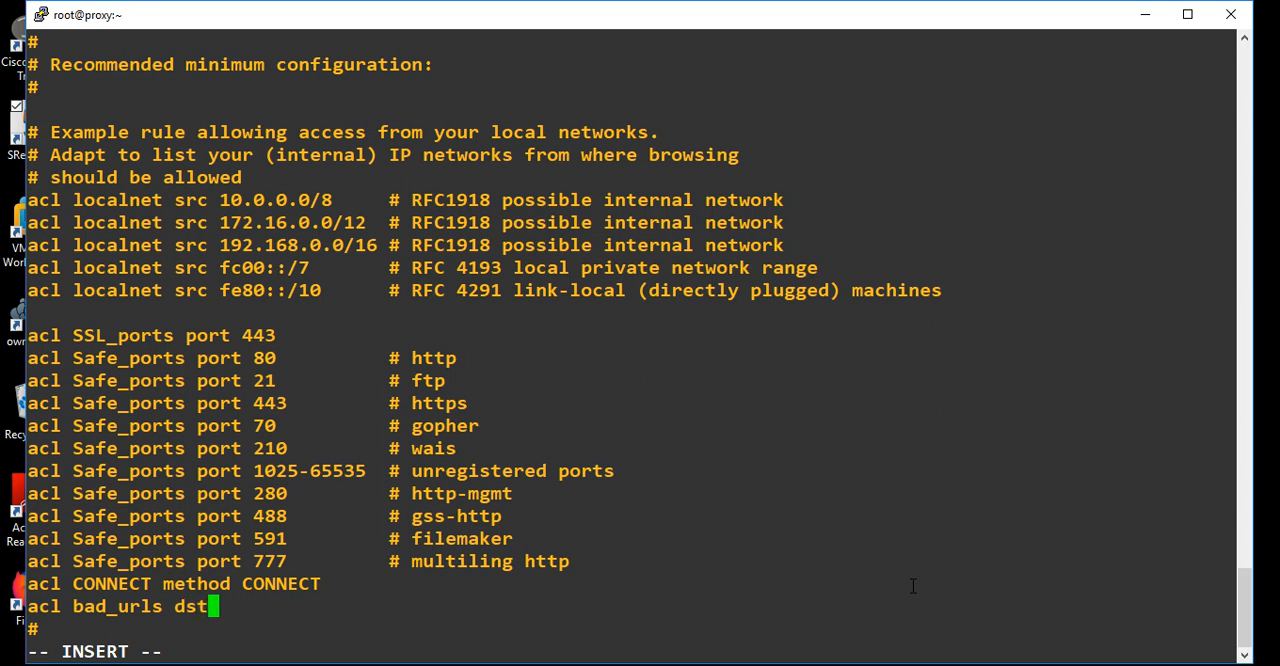
type("domain")
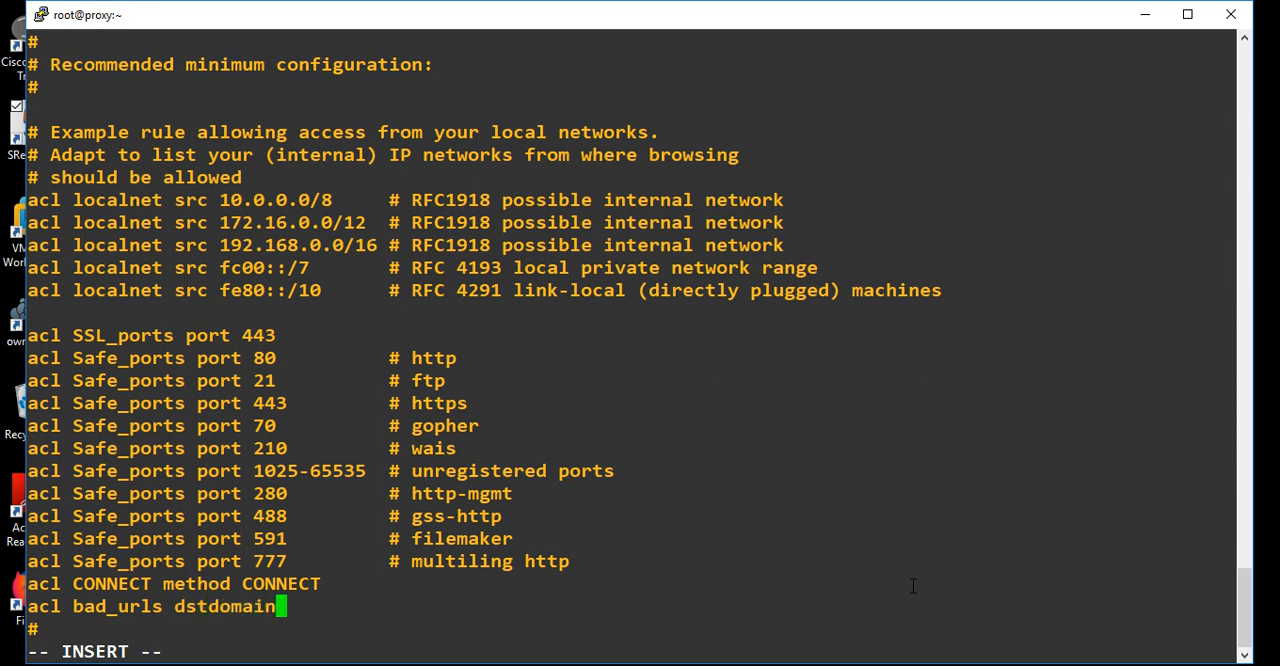
type("\"")
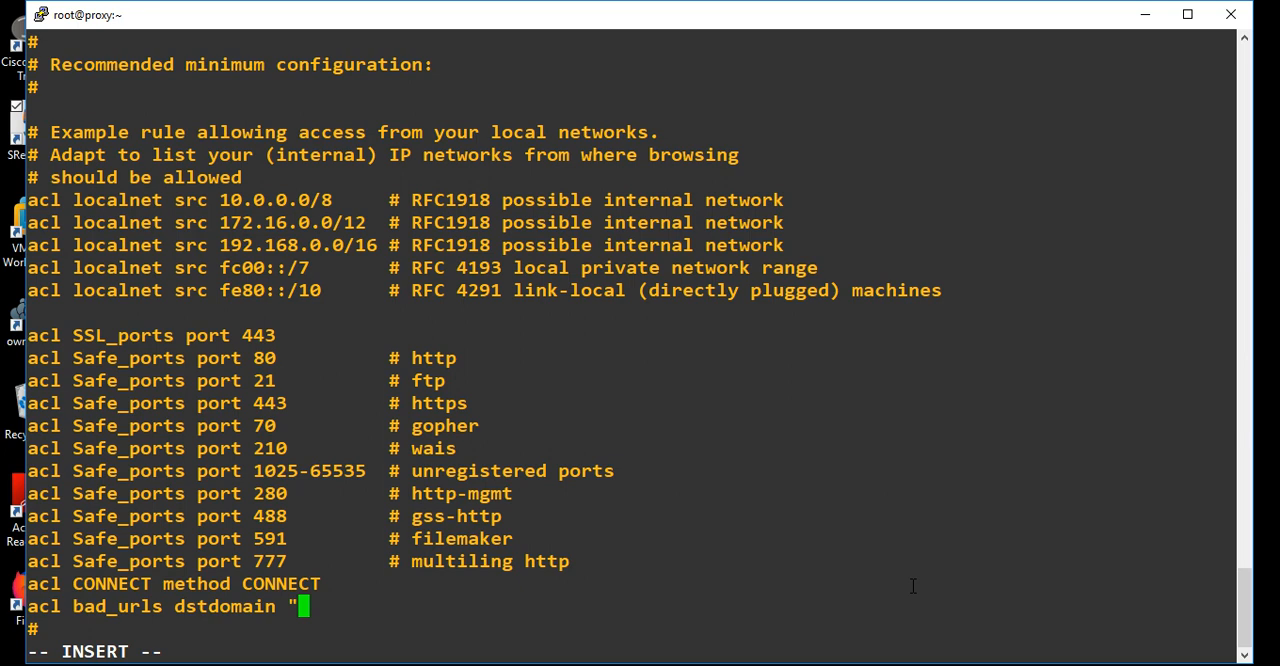
type("/etc")
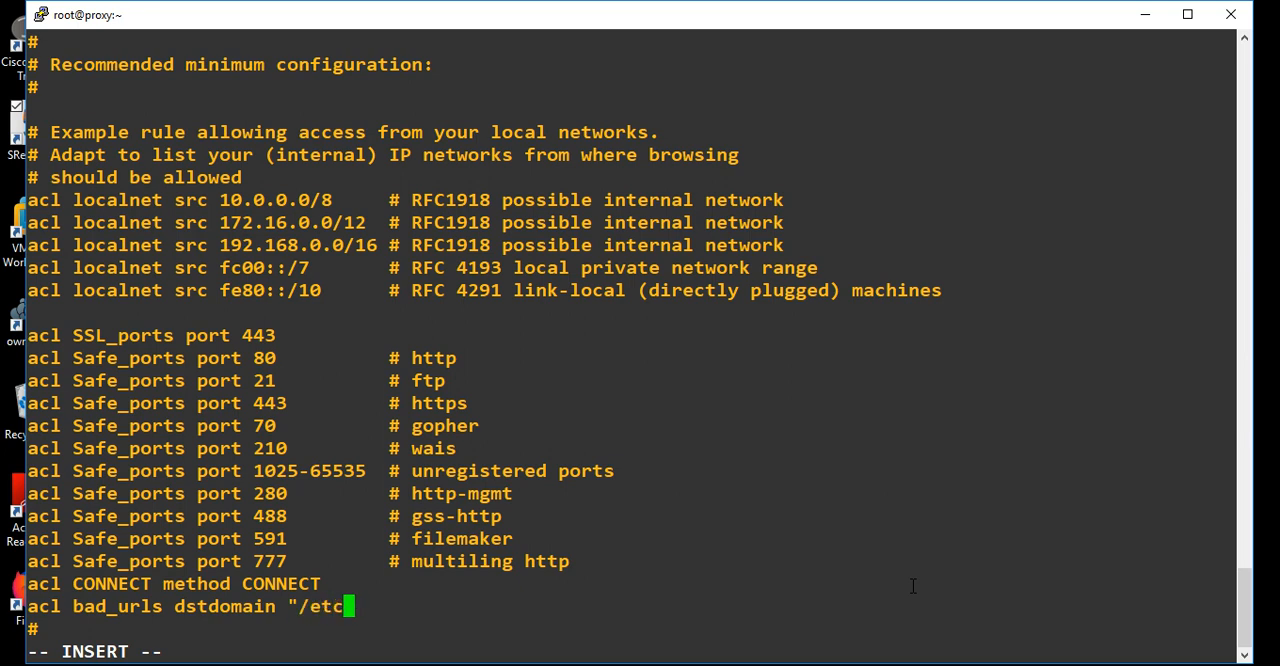
type("s")
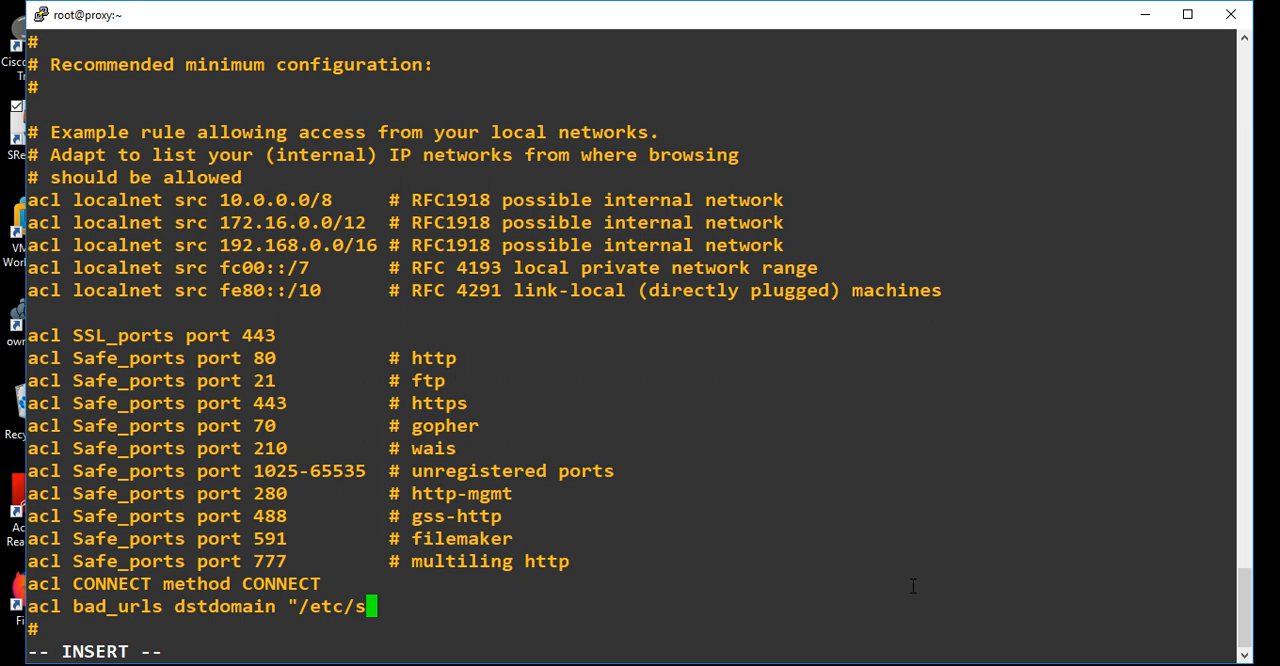
type("quid/b")
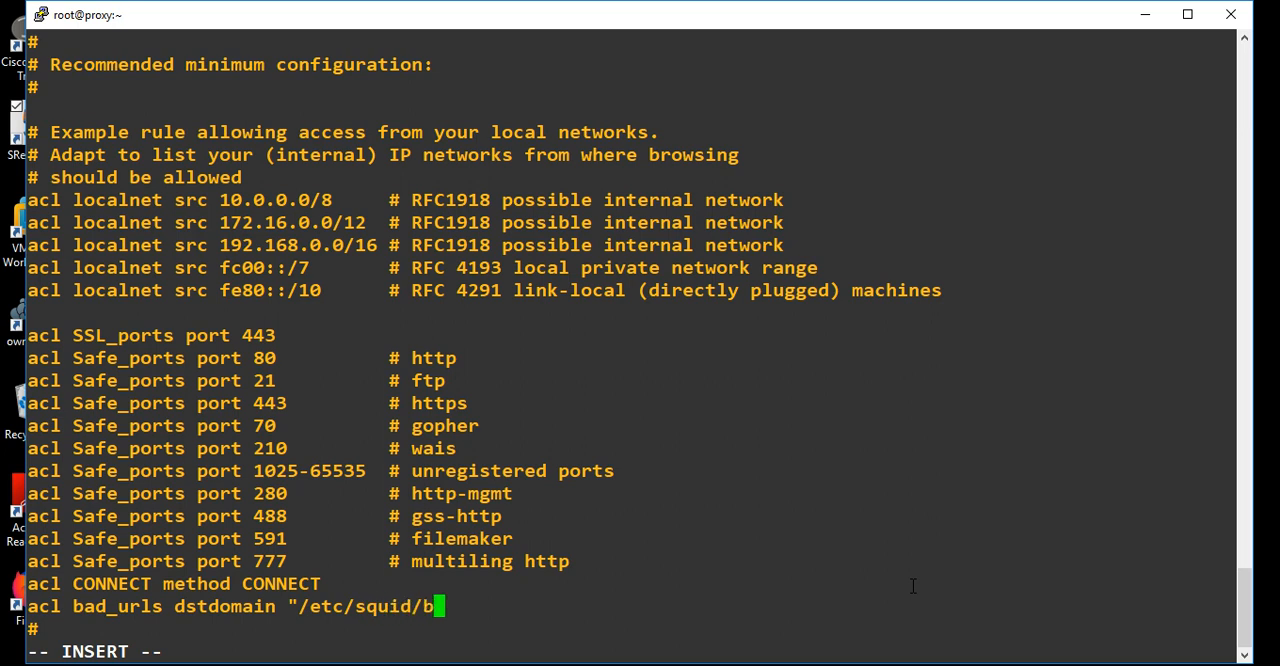
type("lack")
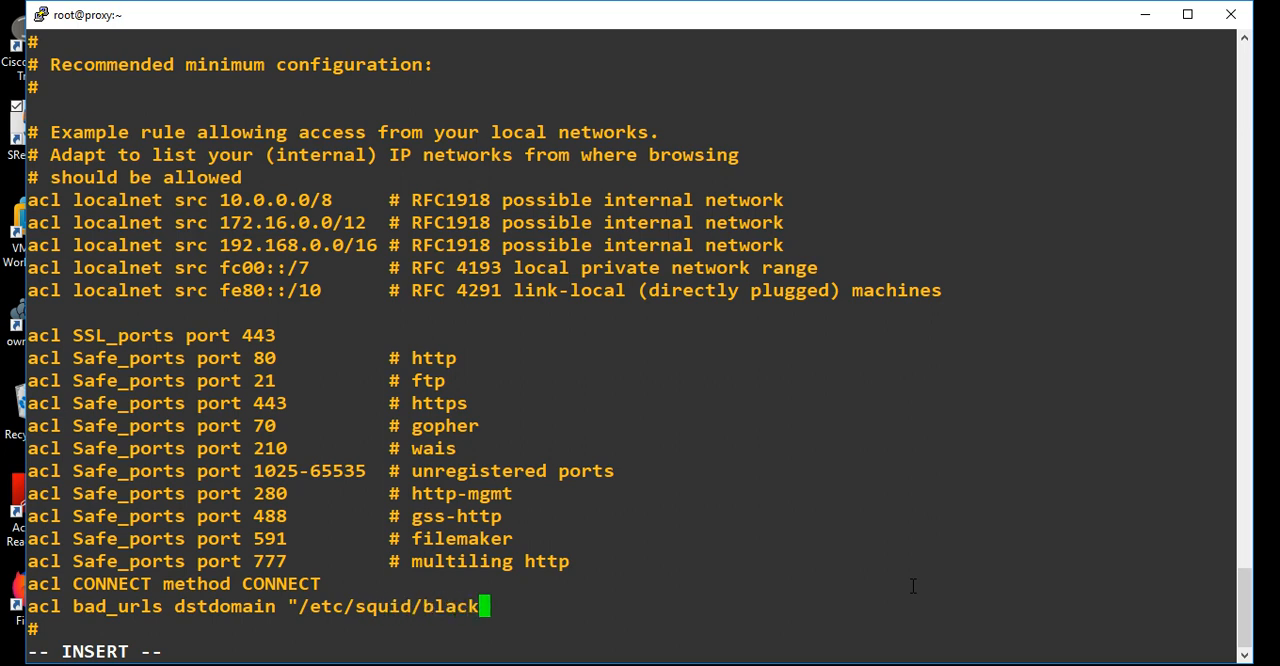
type("listed")
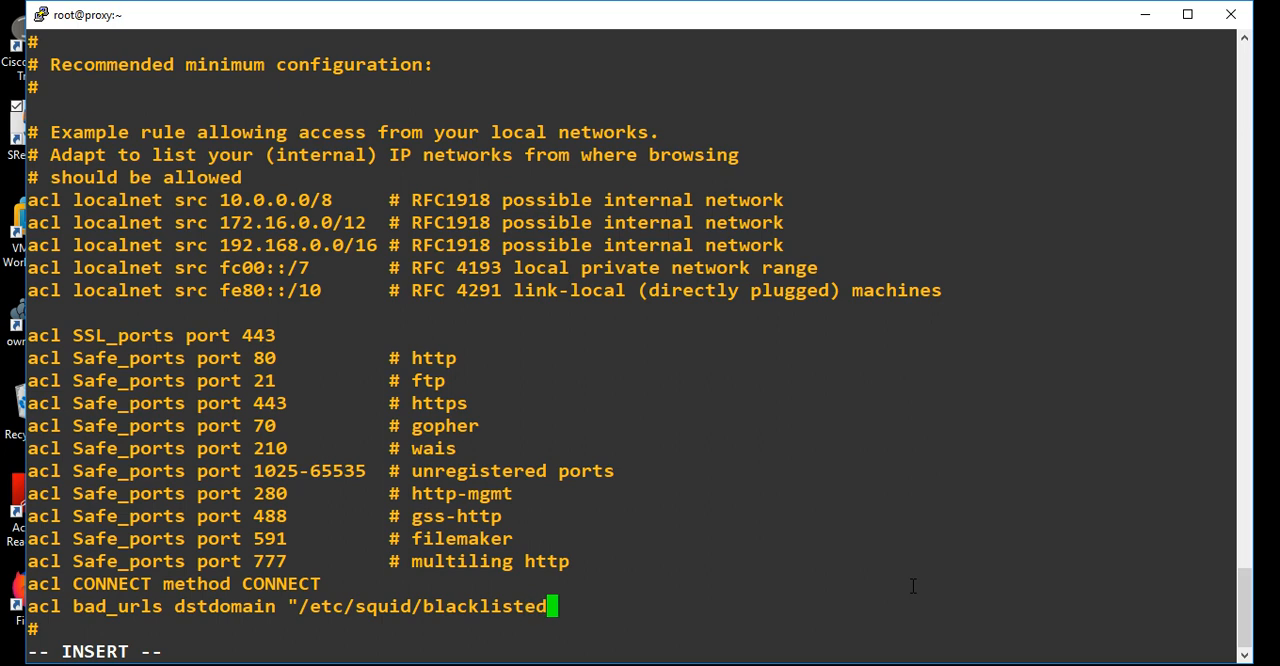
type("_sites")
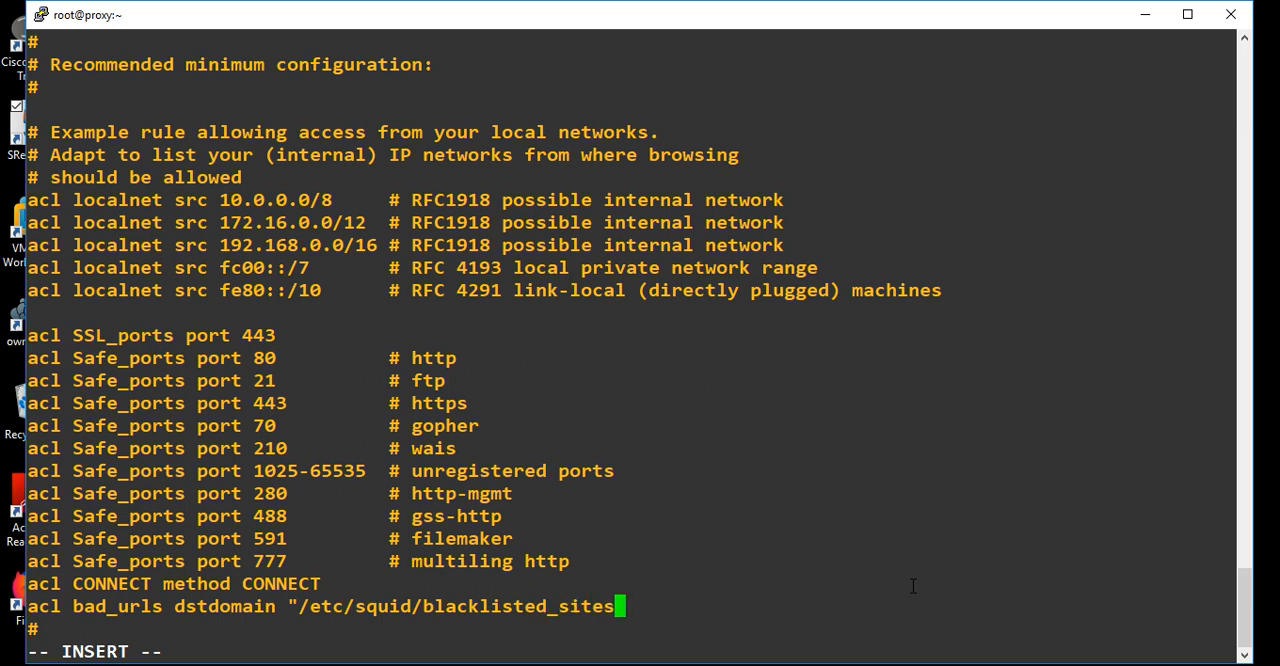
type("acl")
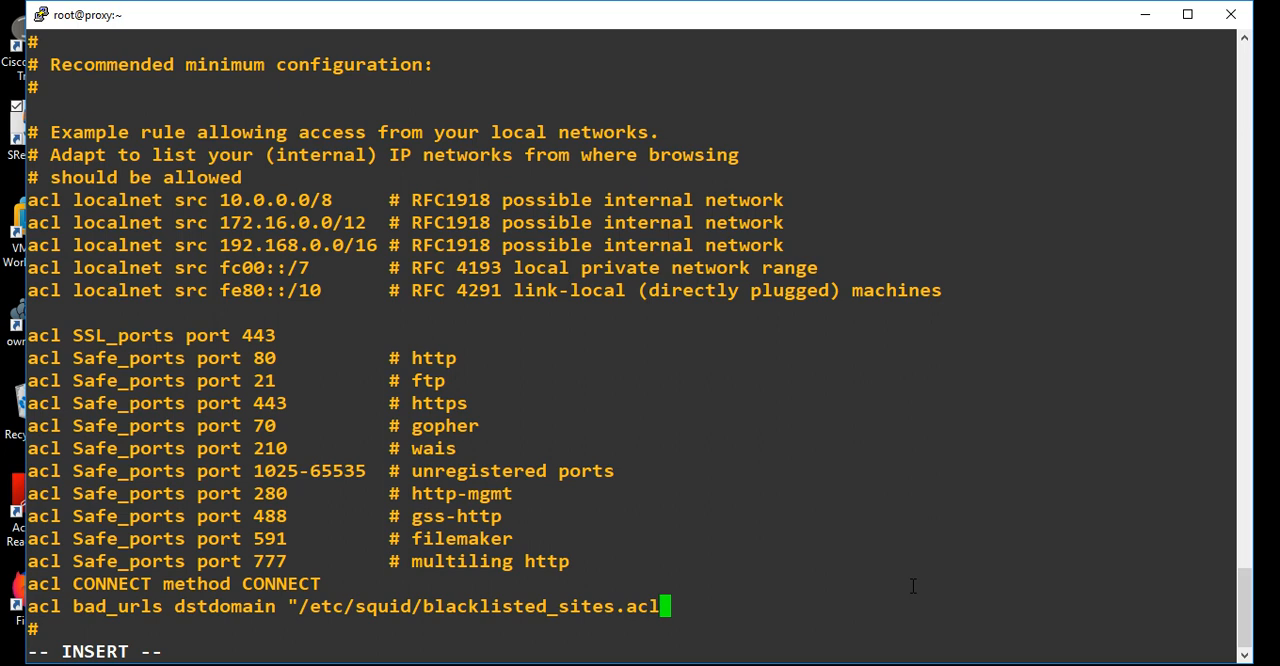
type("\"")
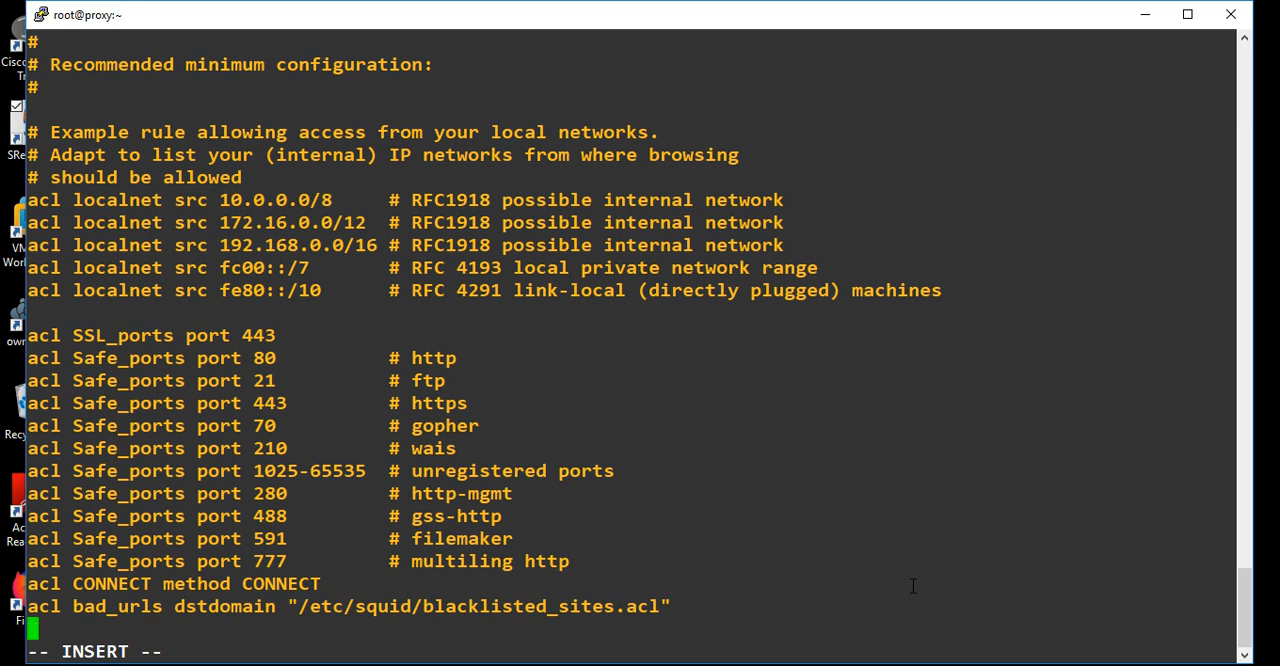
Add the rule 'http_access deny bad_urls' to squid.conf.
type("http")
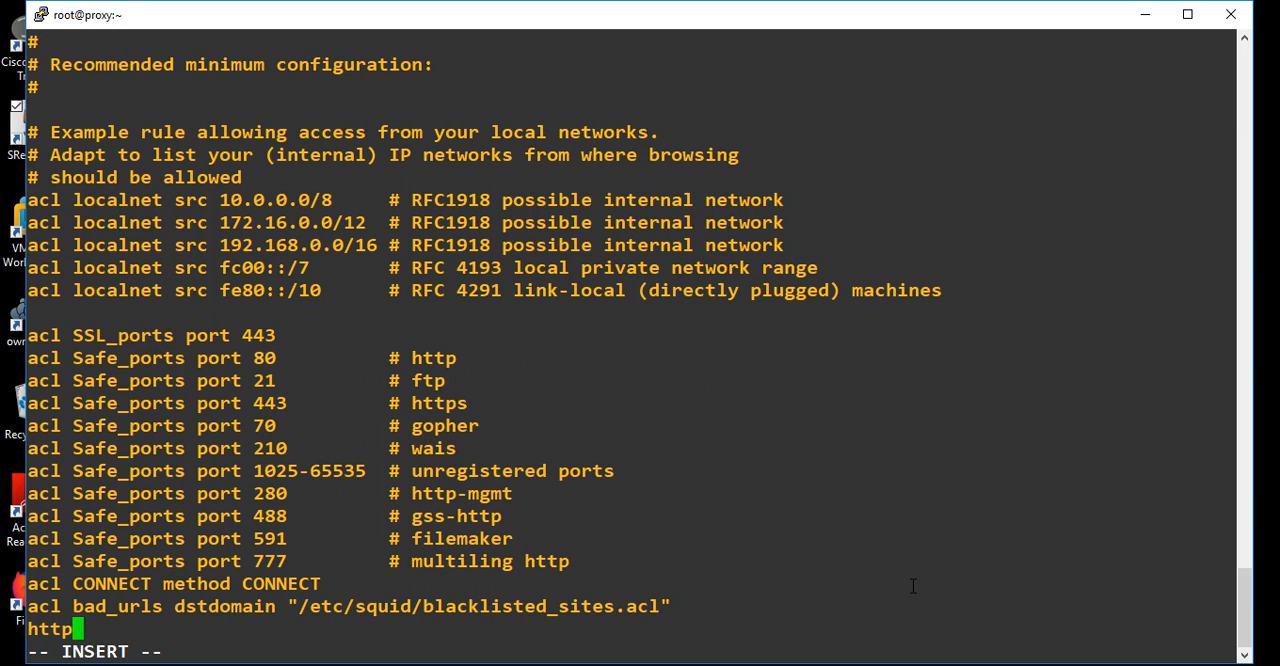
type("_access den")
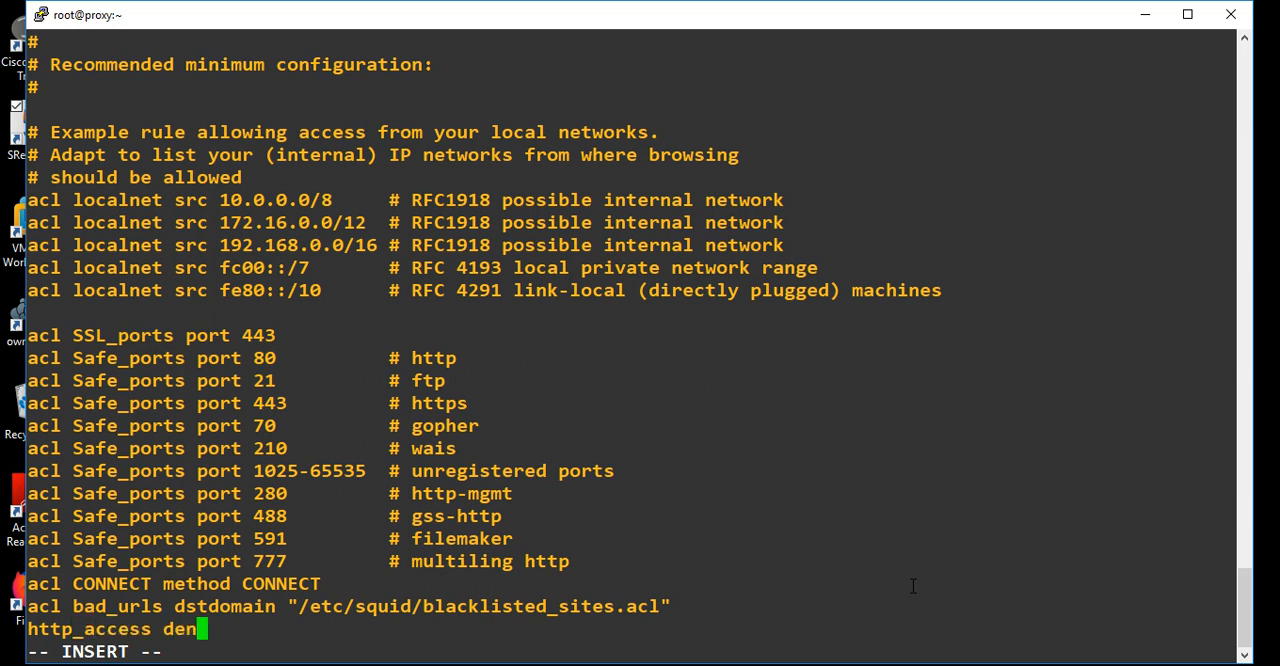
type("y bad")
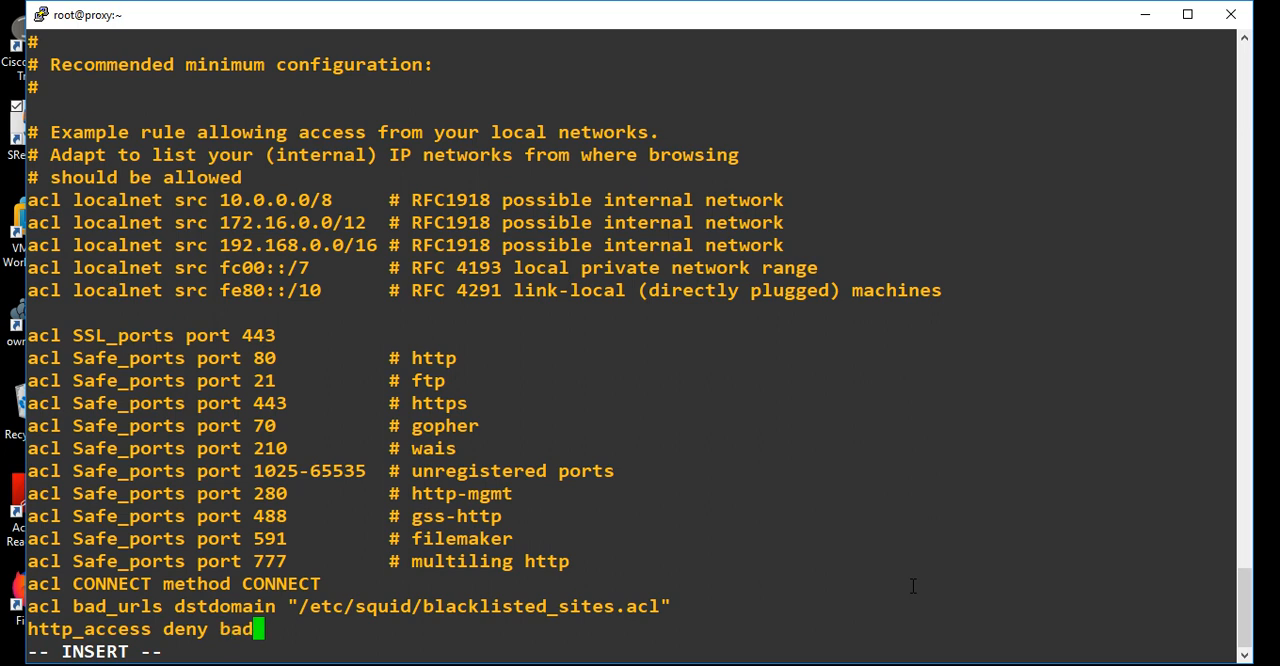
type("u")
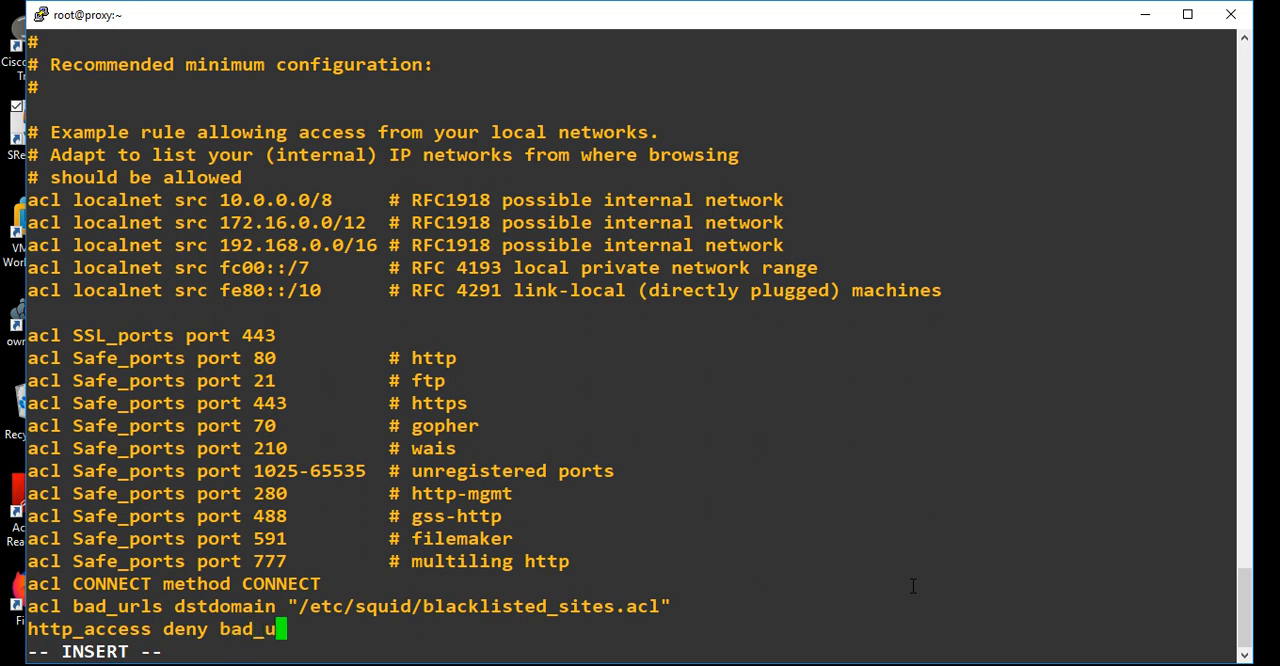
type("l")
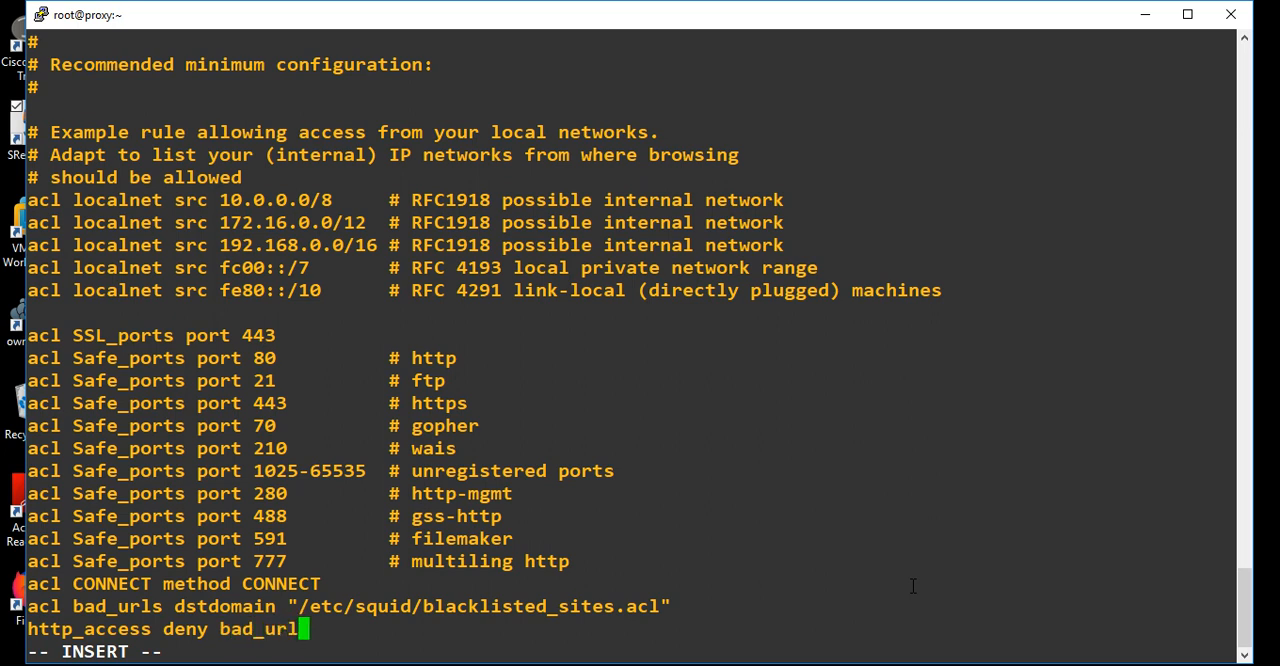
type("s")
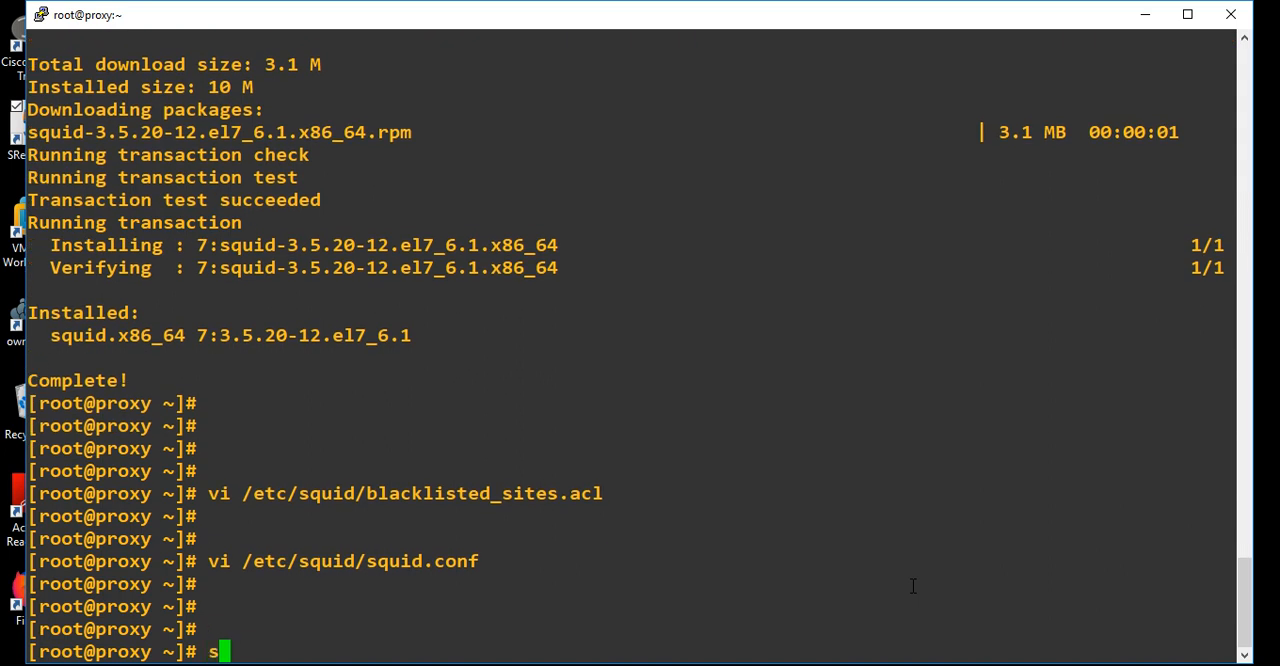
Run 'systemctl restart squid', correcting the mistyped command first.
type("ytemcct")
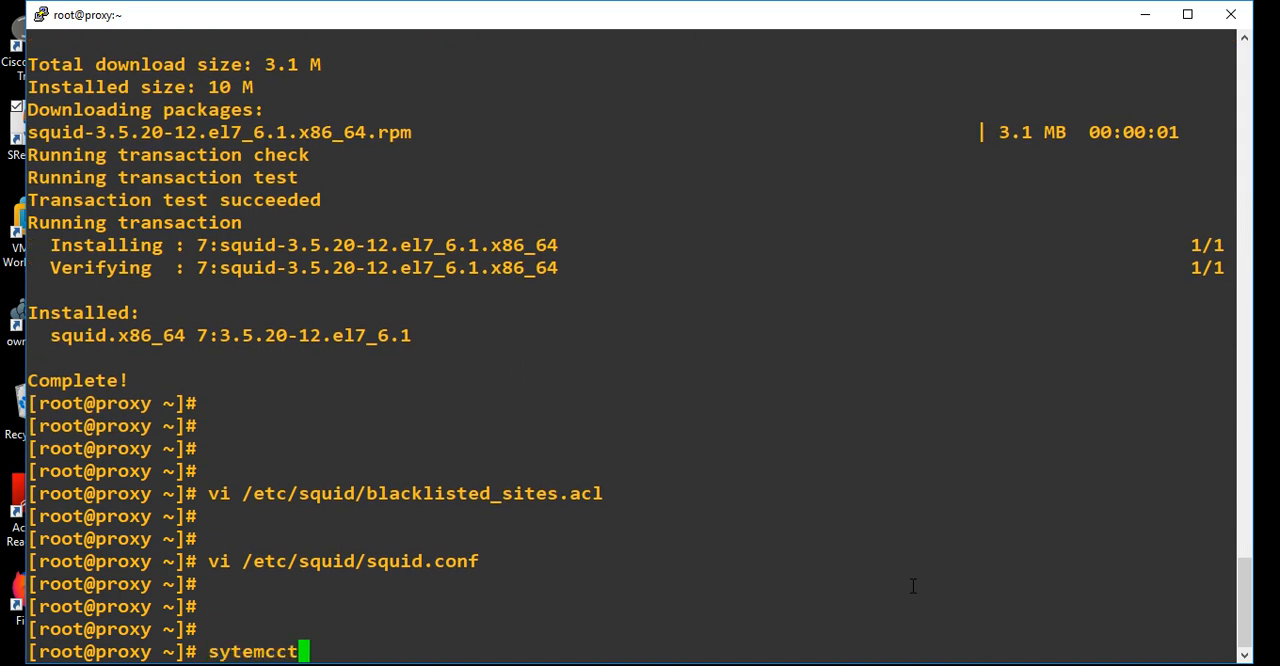
key("BackSpace")
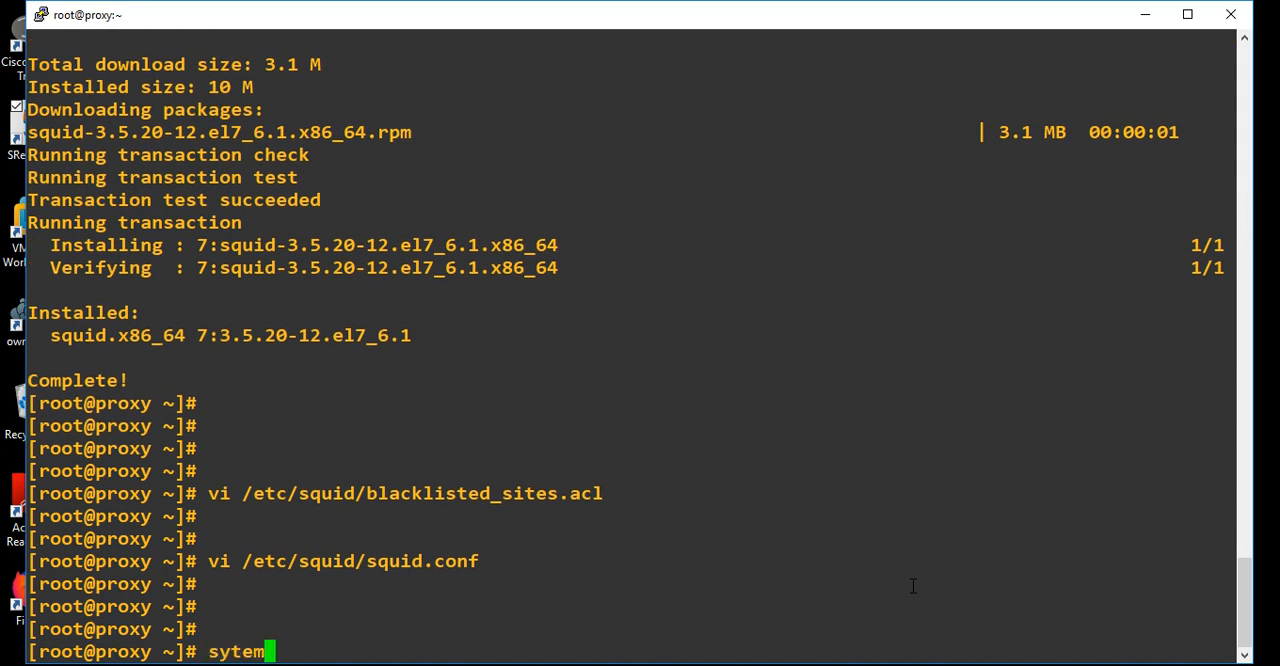
key("BackSpace")
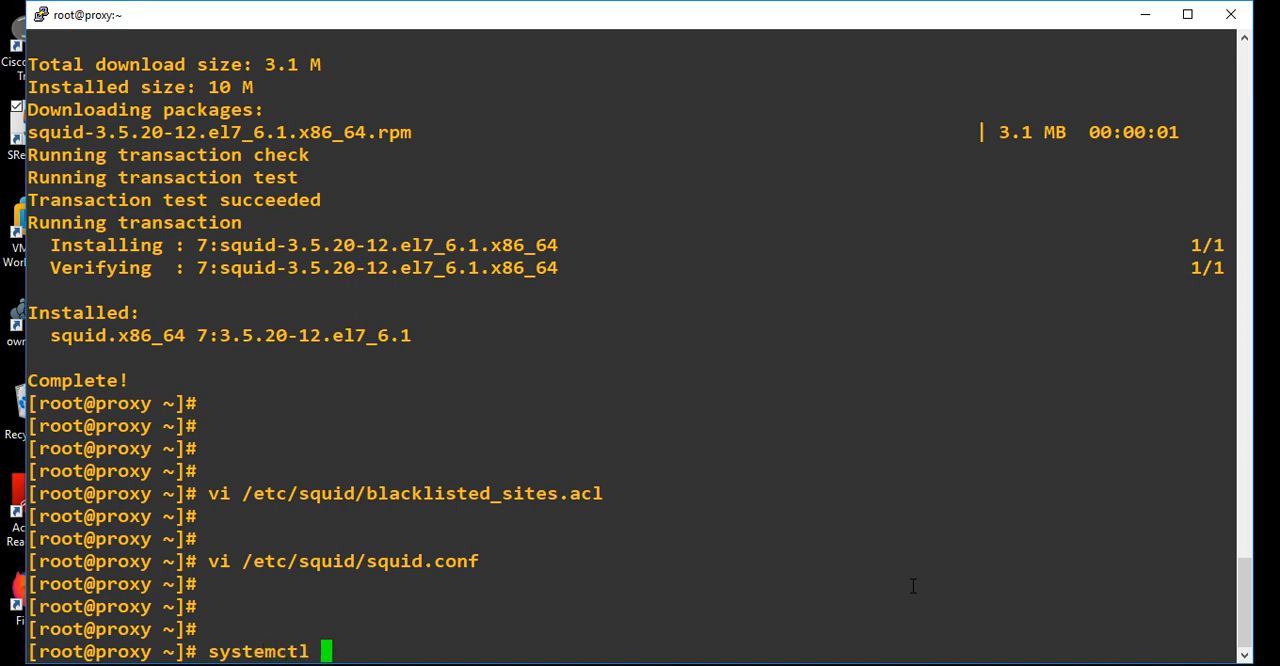
type("restart")
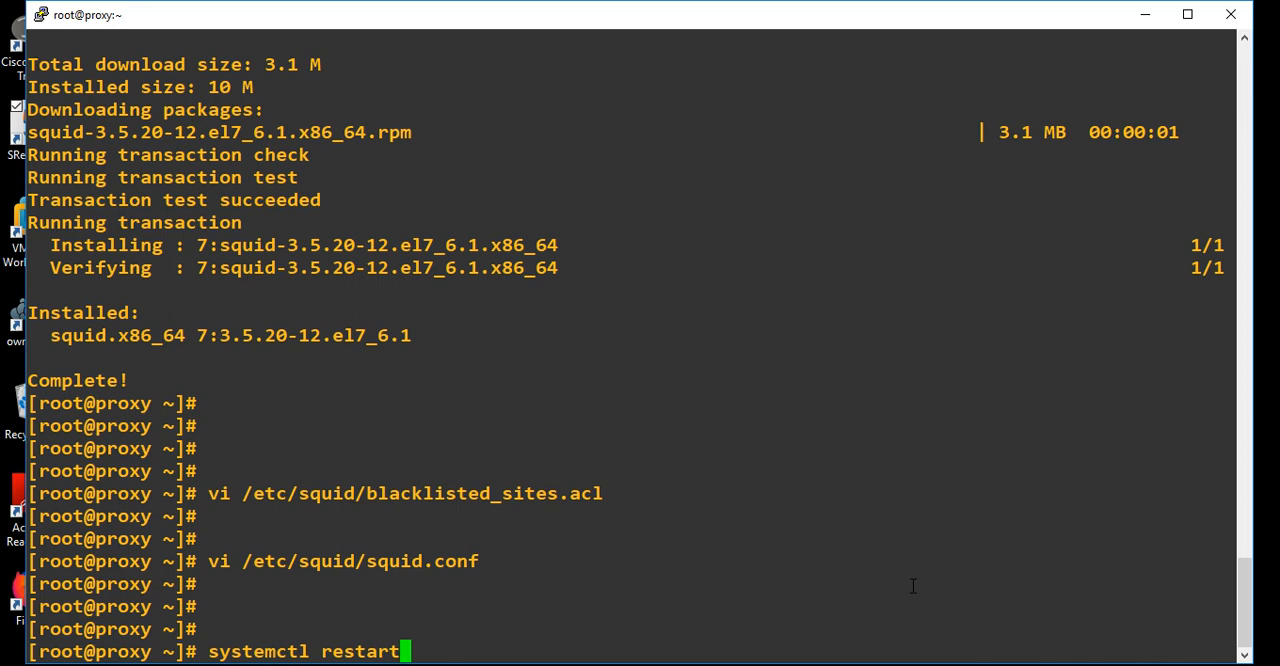
type("squ")
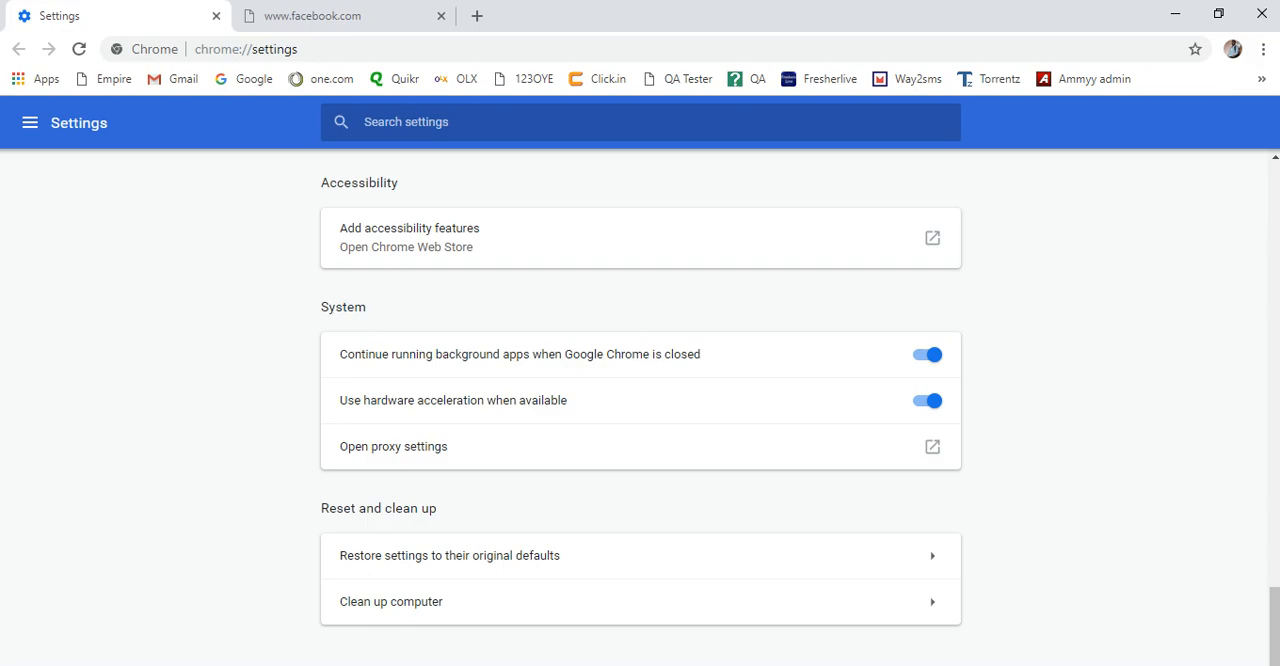
mouse_move(403, 461)
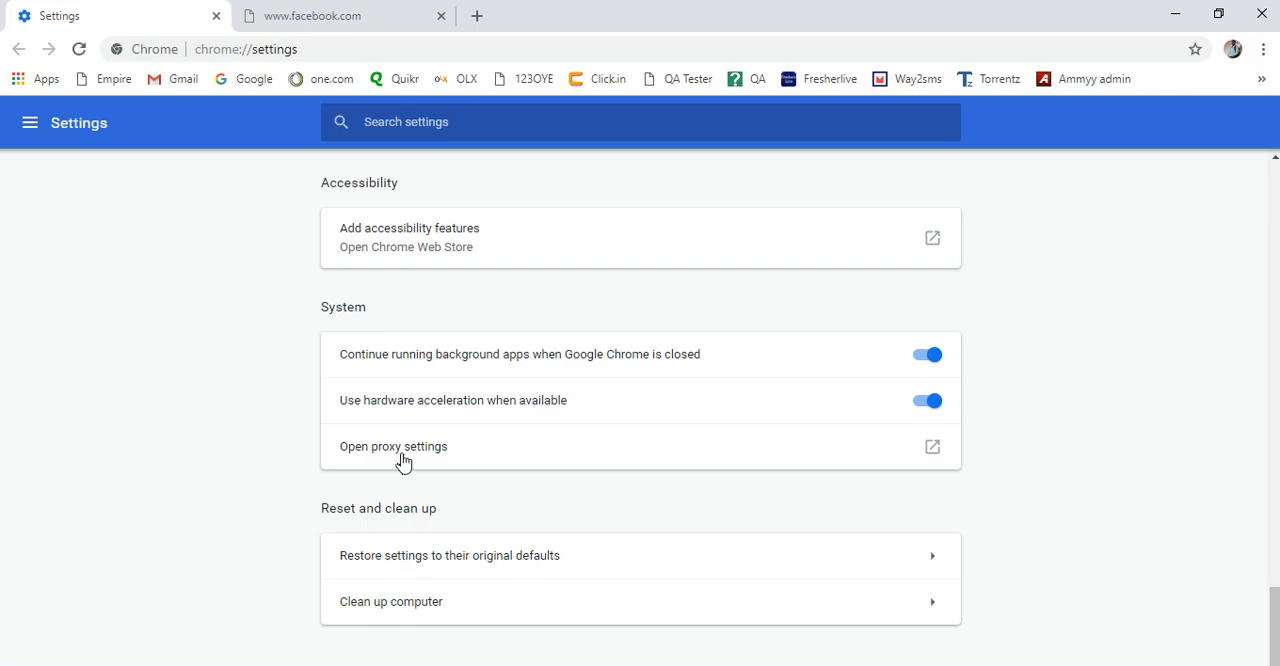
Enable the LAN proxy server 192.168.5.69:3128 and reload the facebook tab.
left_click(393, 446)
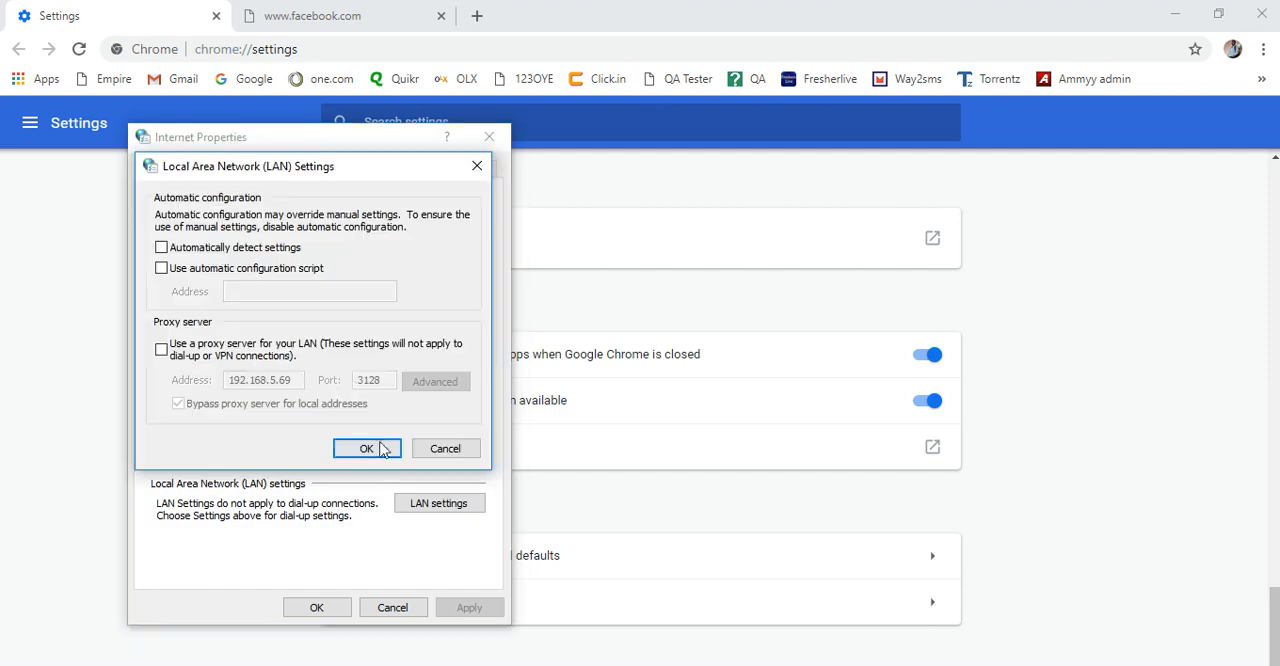
left_click(161, 348)
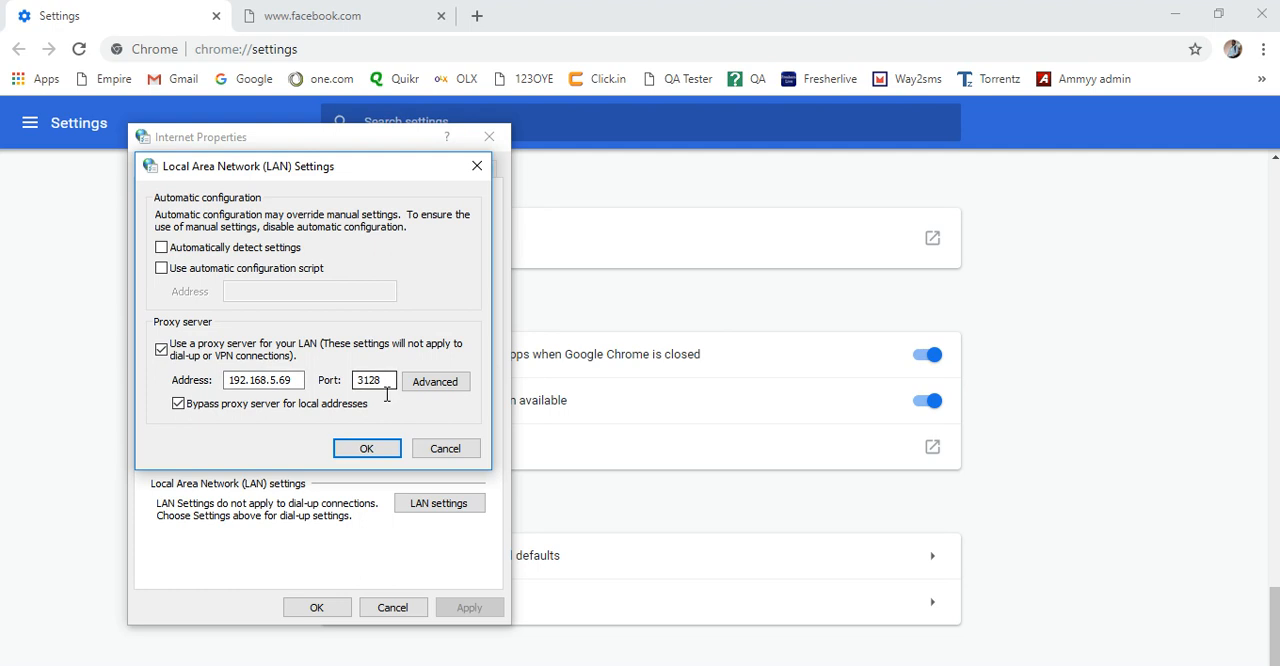
left_click(366, 447)
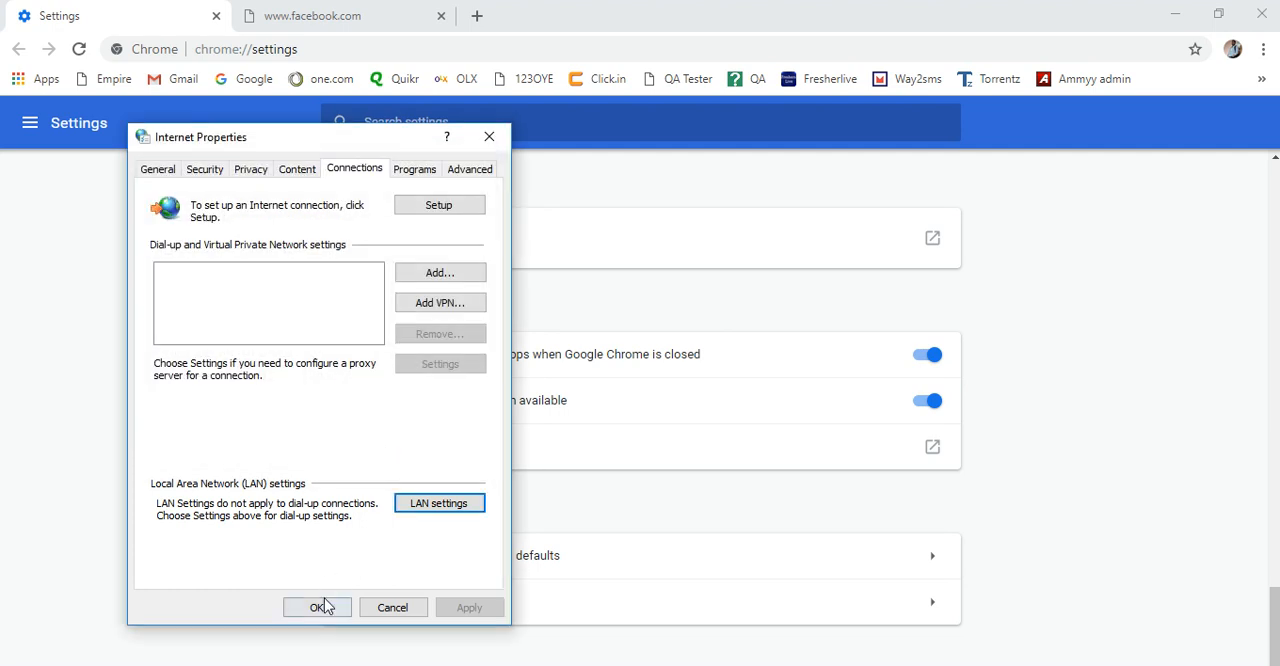
left_click(311, 607)
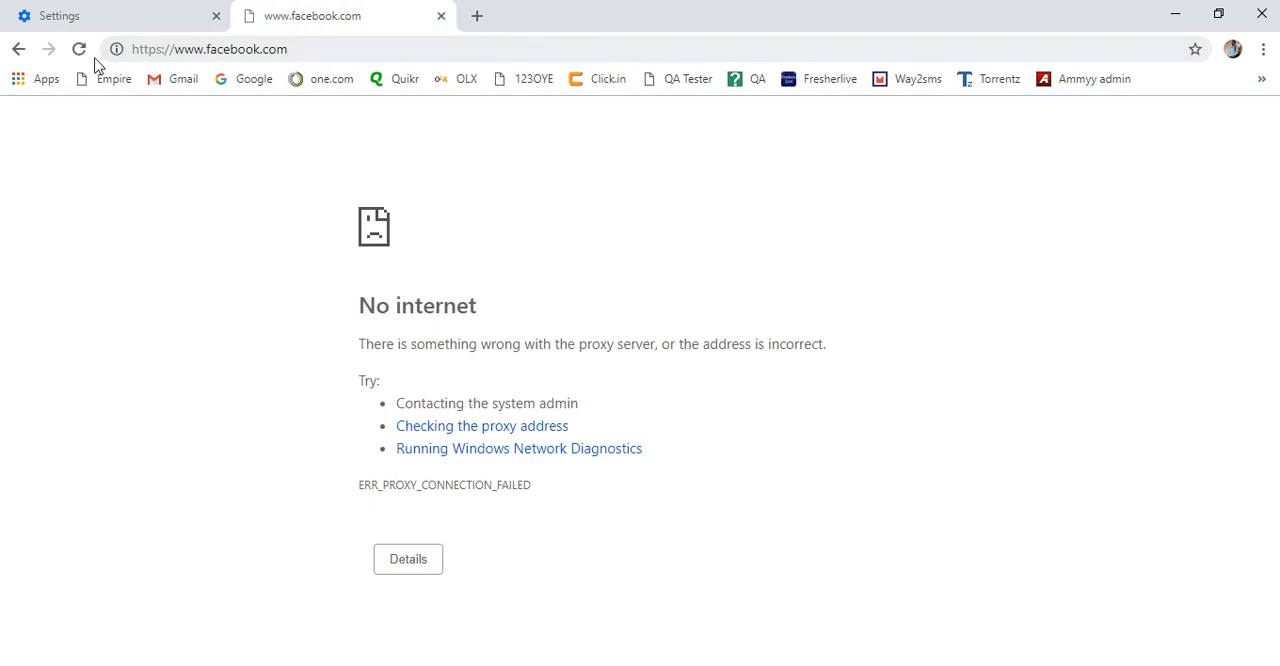
left_click(220, 48)
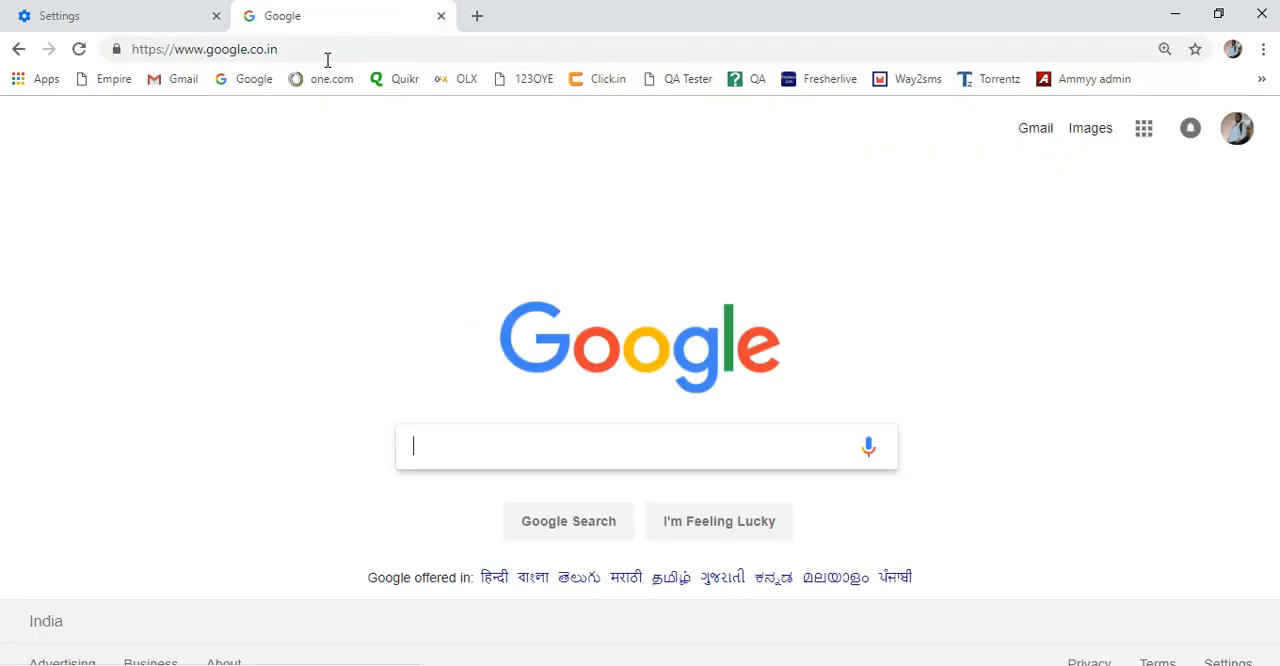
Enter google.co.in in the second tab's address bar.
type("fv")
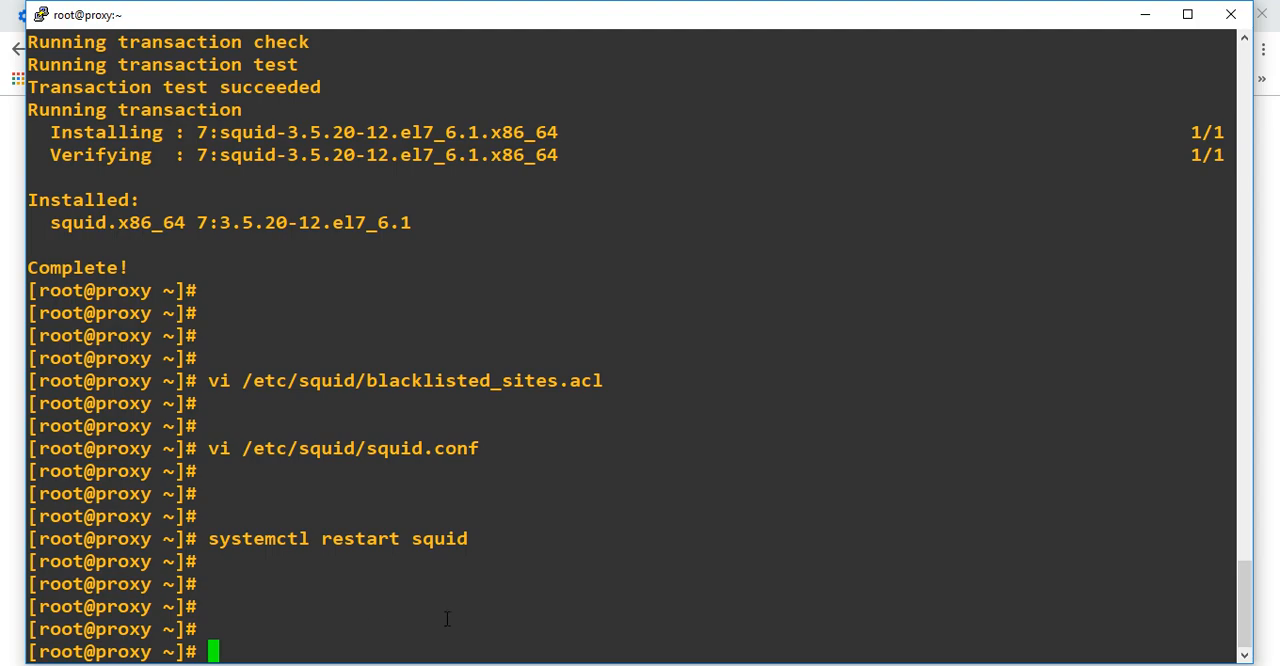
type("vi /")
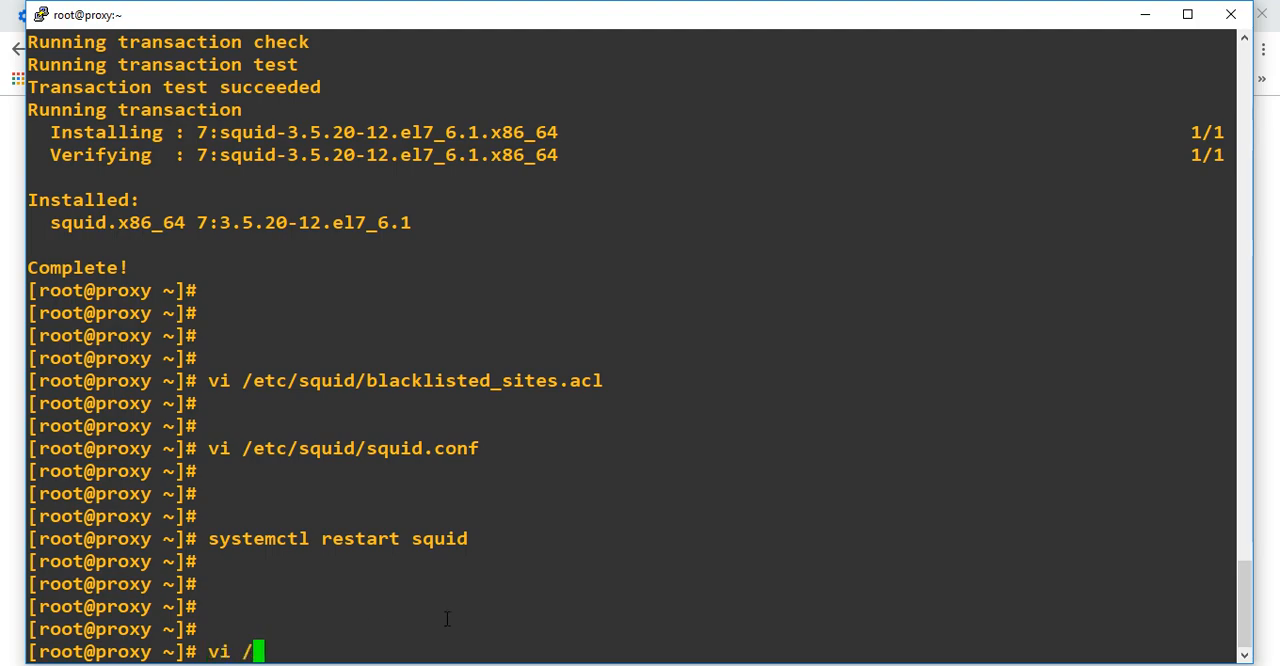
type("etc/squid/balc")
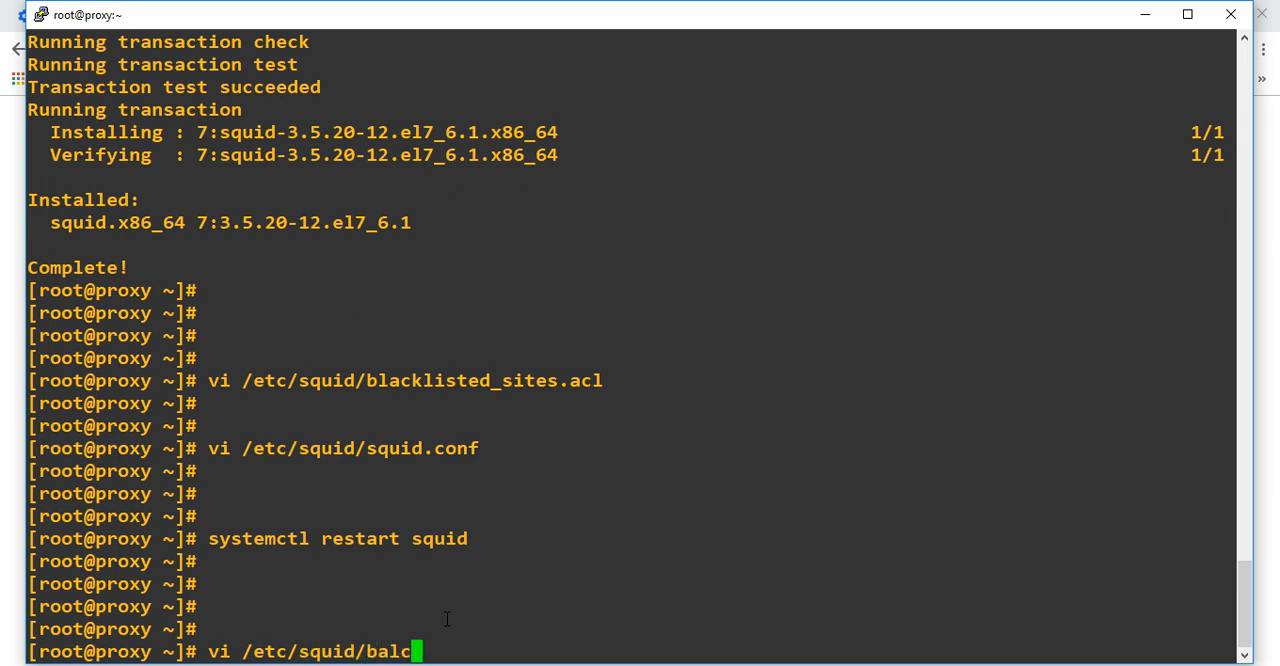
key("BackSpace")
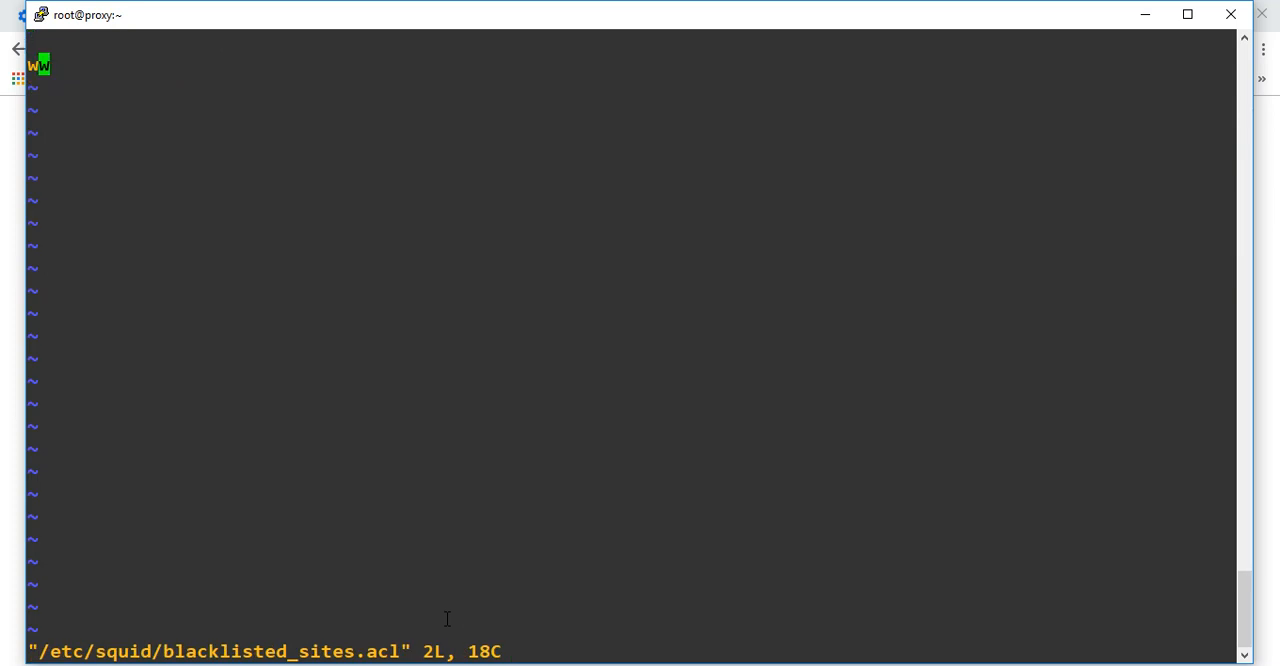
type("www.facebook.com")
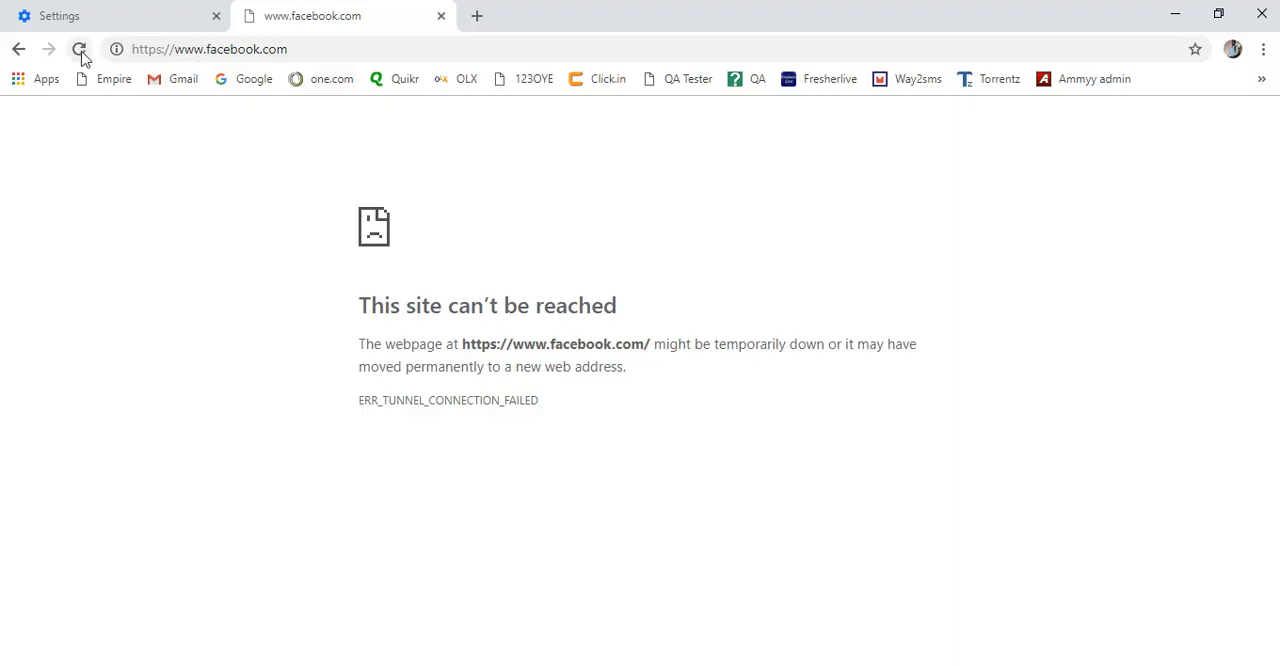
Reload facebook until its feed appears, then close the facebook tab.
left_click(80, 49)
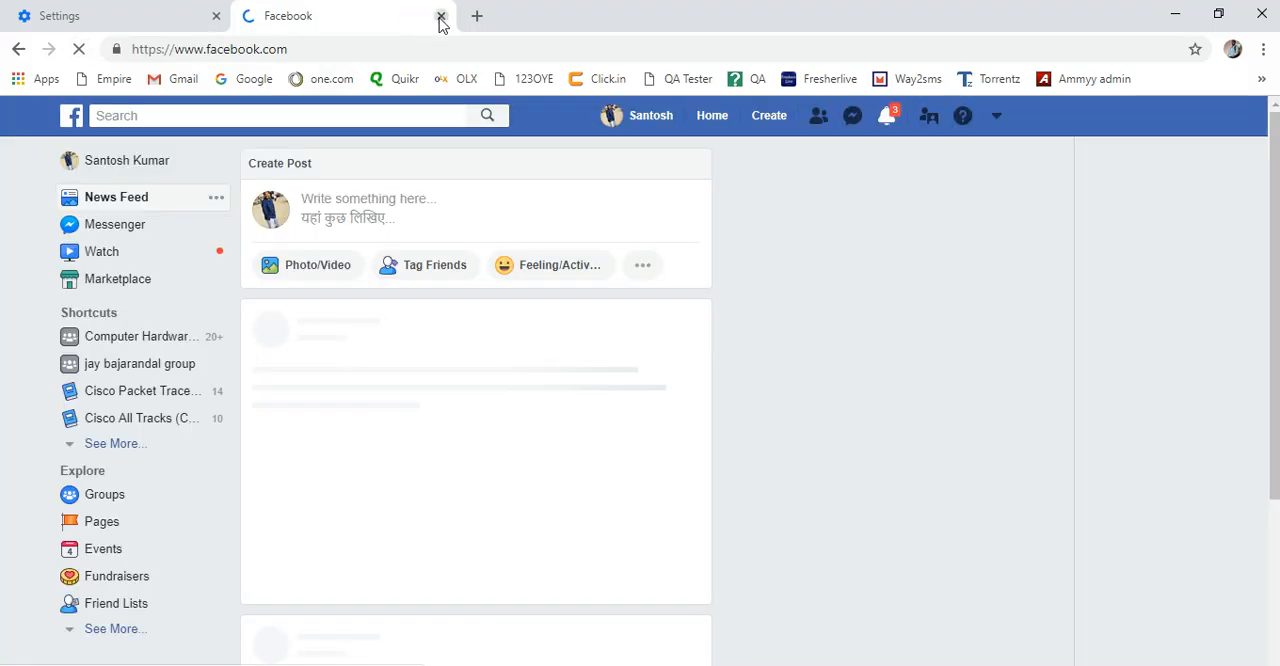
left_click(440, 18)
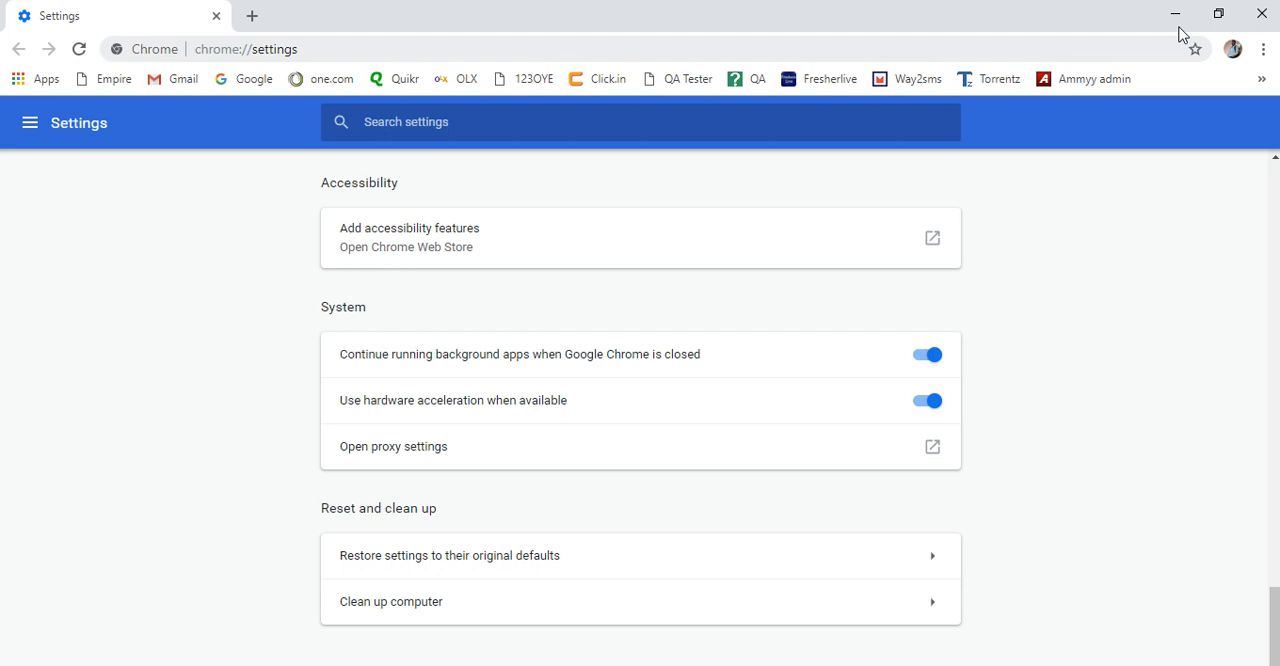
mouse_move(1176, 13)
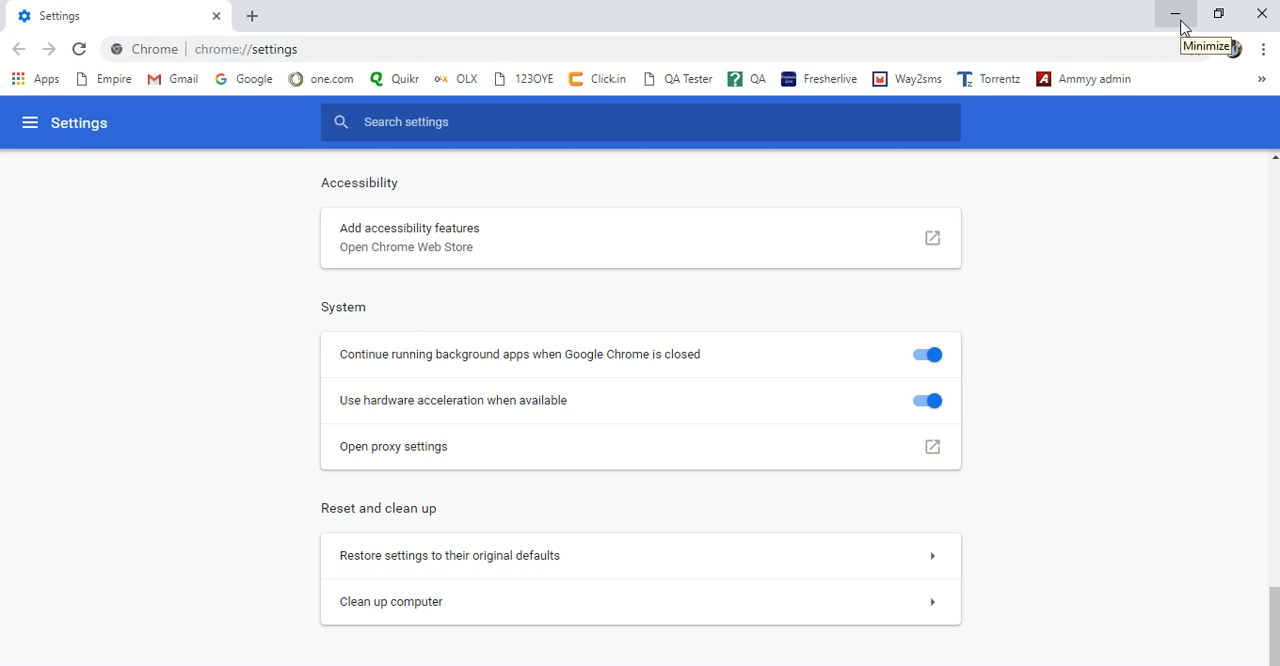